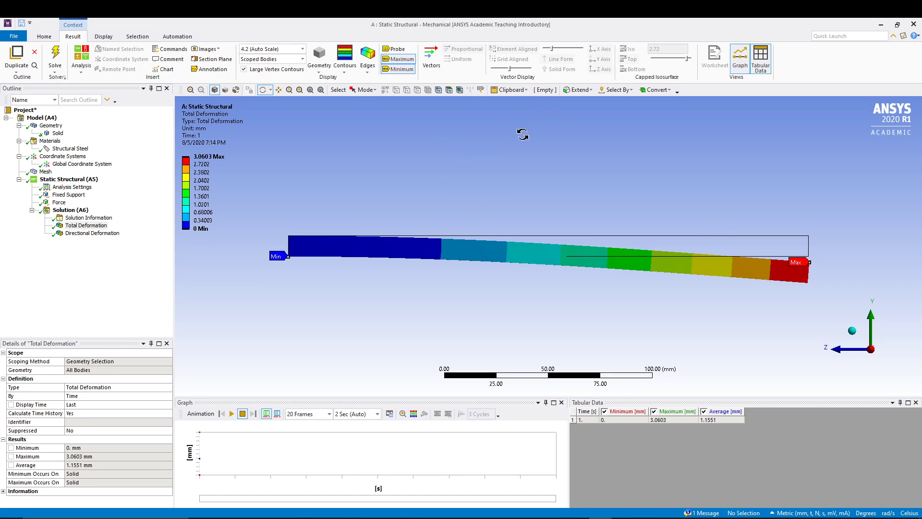
pyautogui.moveTo(366, 156)
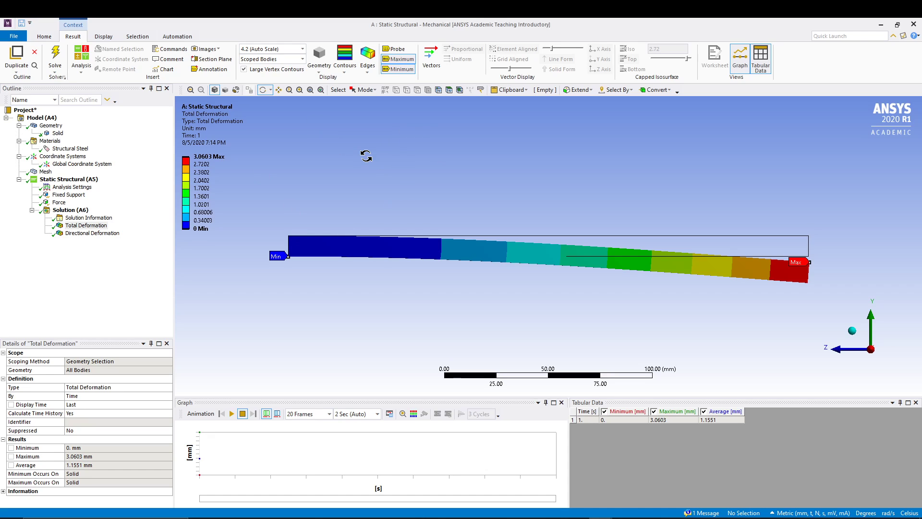
pyautogui.moveTo(567, 238)
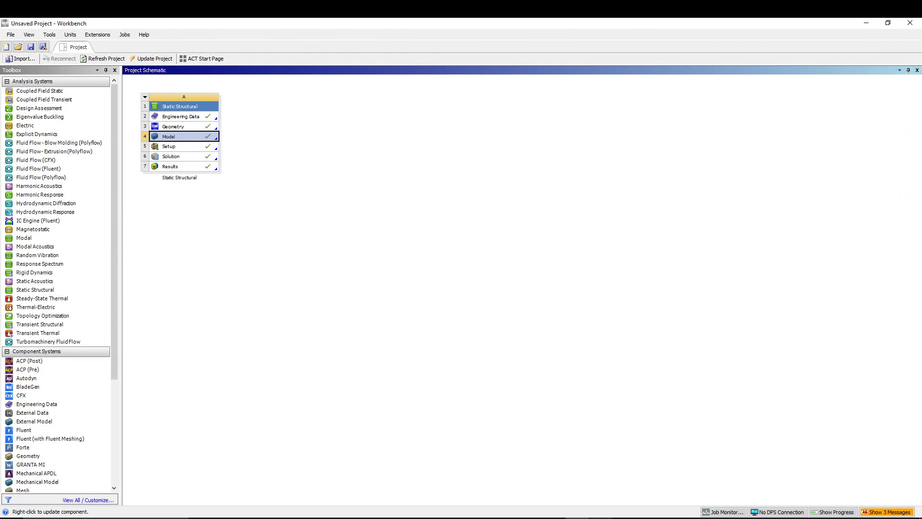
# - Delete the existing Static Structural system and confirm, leaving the project schematic empty
pyautogui.doubleClick(173, 126)
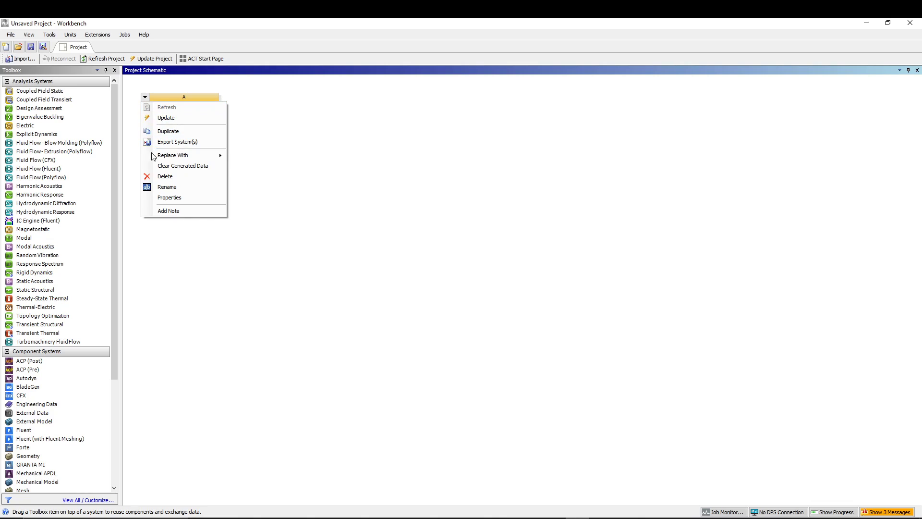
pyautogui.click(182, 165)
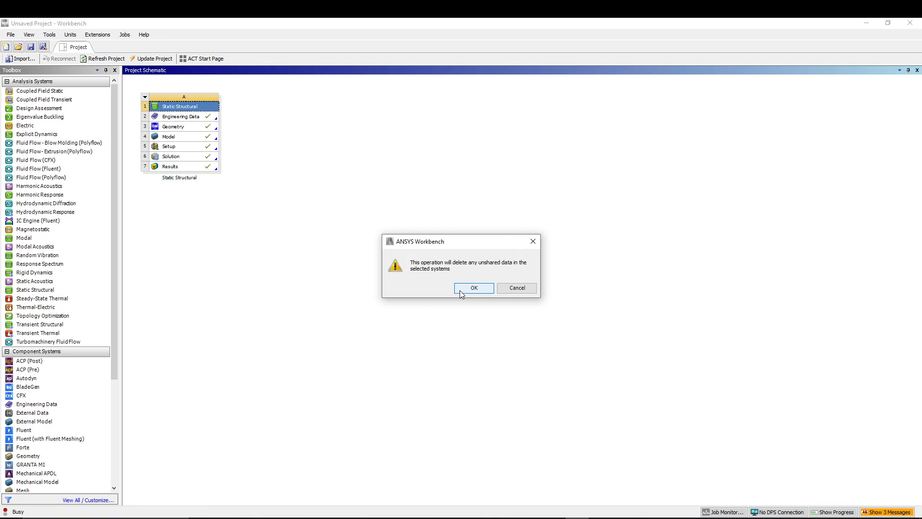
pyautogui.click(474, 287)
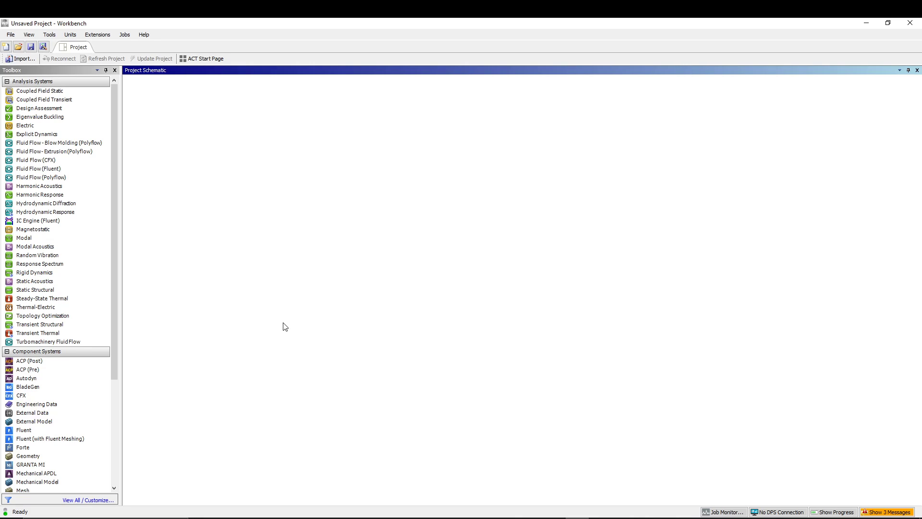
pyautogui.moveTo(305, 311)
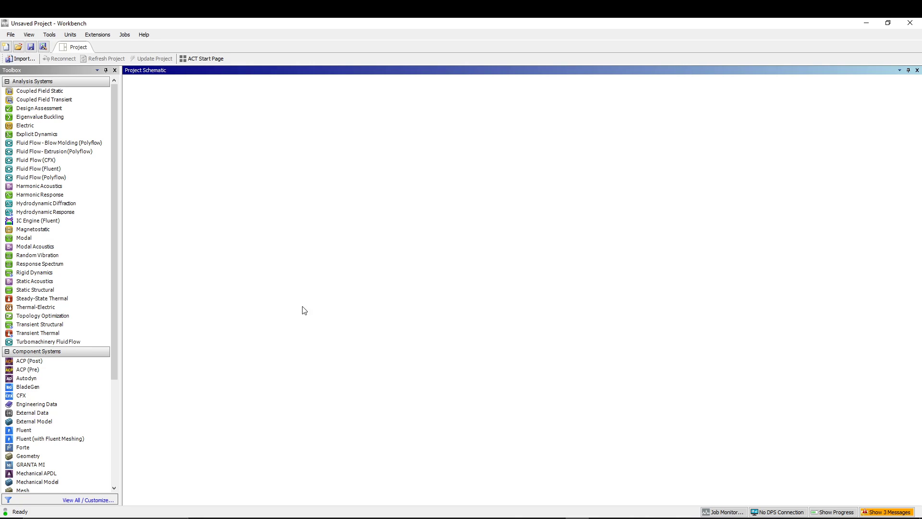
pyautogui.moveTo(253, 317)
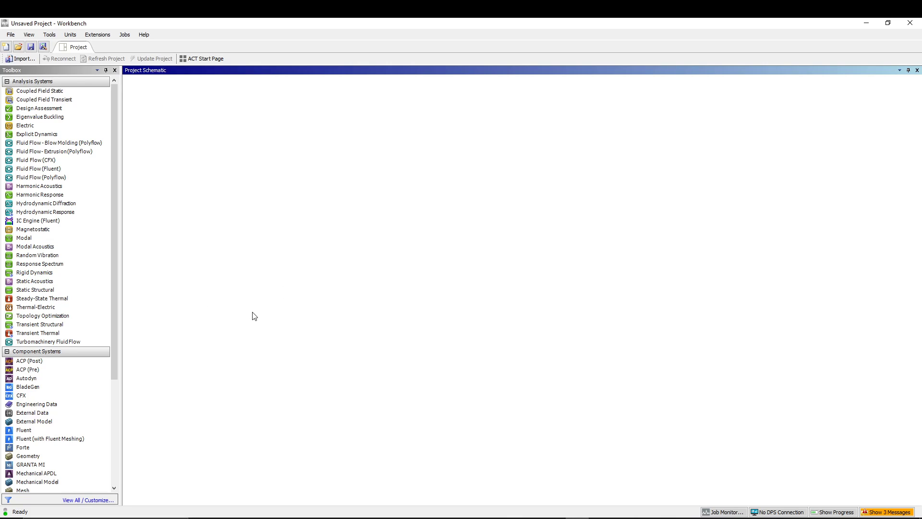
# - Place a new Static Structural system in the schematic and rename it CATILEVER_BEAM
pyautogui.click(35, 272)
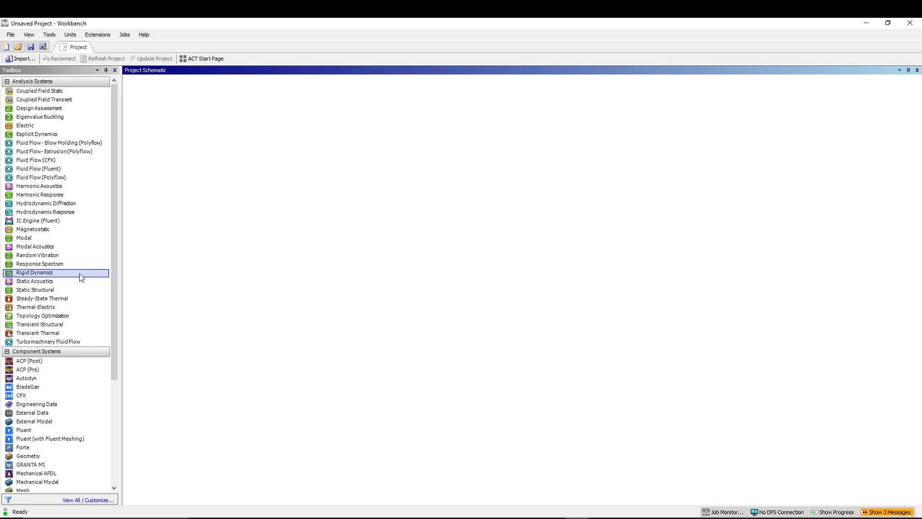
pyautogui.moveTo(35, 289); pyautogui.dragTo(176, 117)
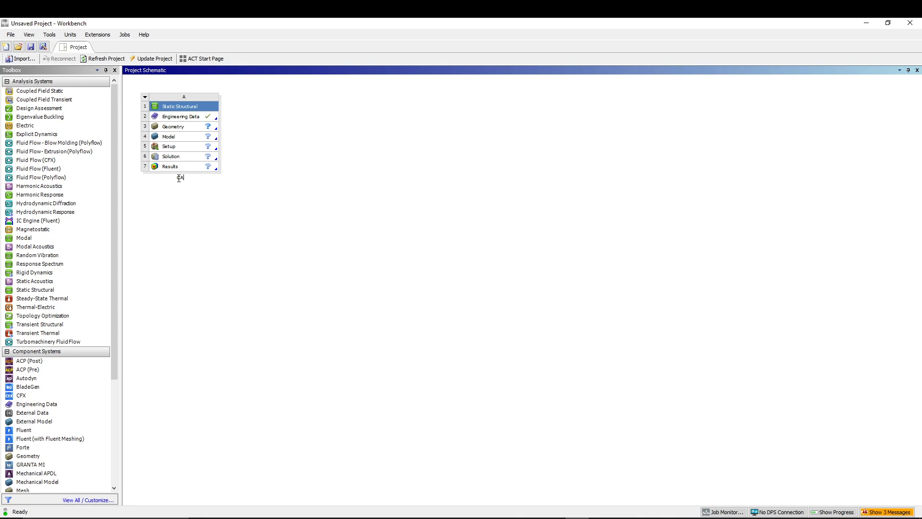
pyautogui.write('CATILEVER_BEAM')
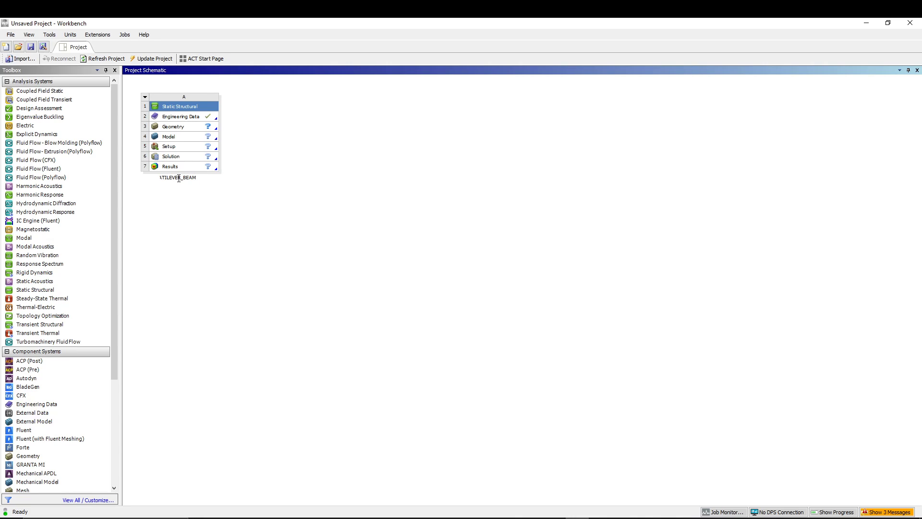
pyautogui.click(173, 126)
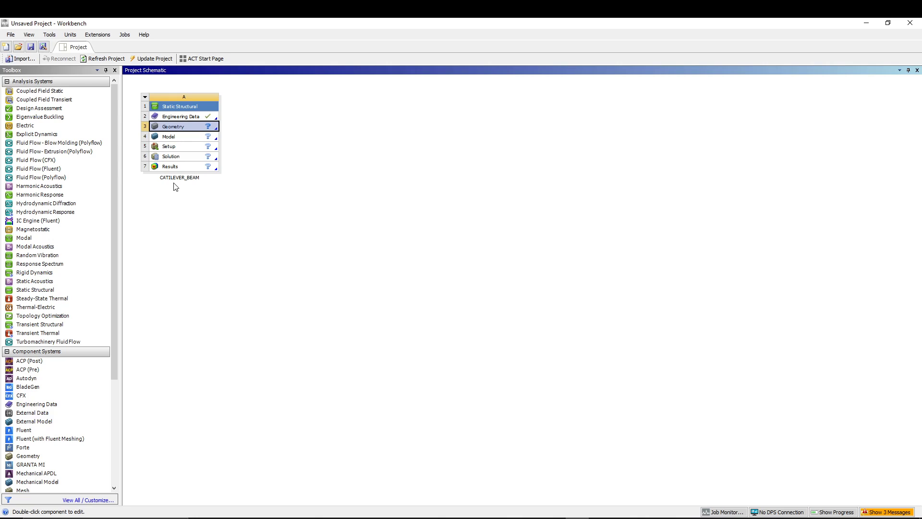
pyautogui.moveTo(190, 190)
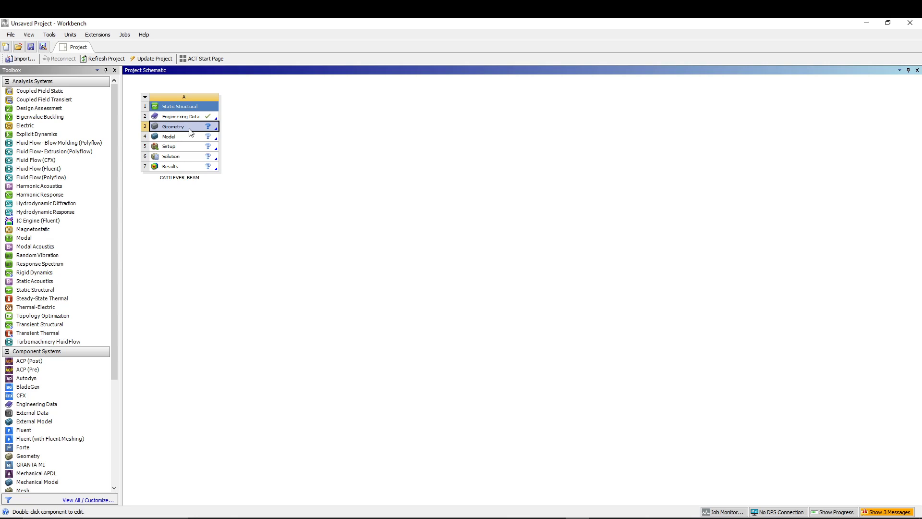
# - Launch DesignModeler from the Geometry cell and set length units to millimetres
pyautogui.doubleClick(173, 127)
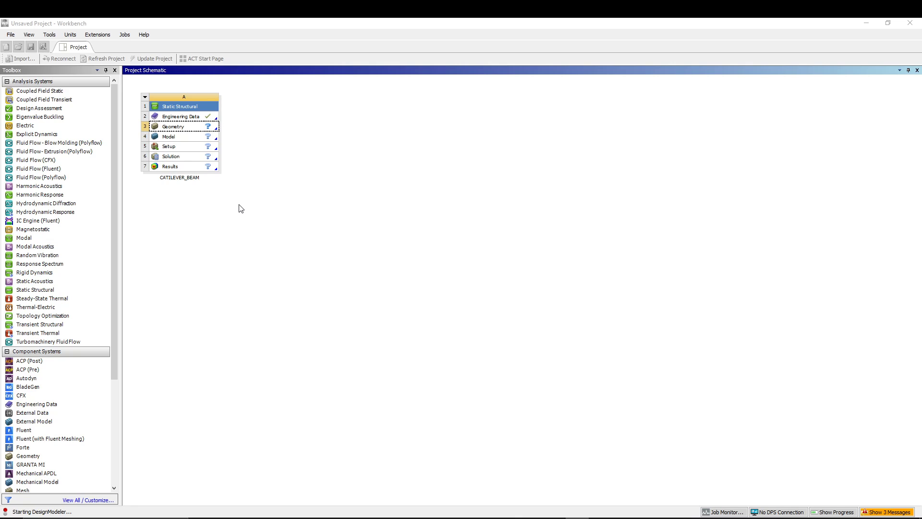
pyautogui.moveTo(262, 250)
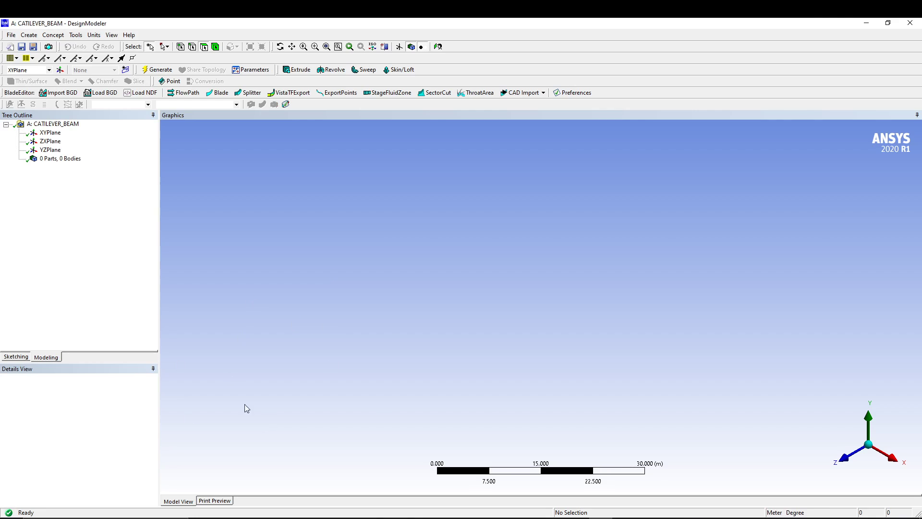
pyautogui.moveTo(264, 359)
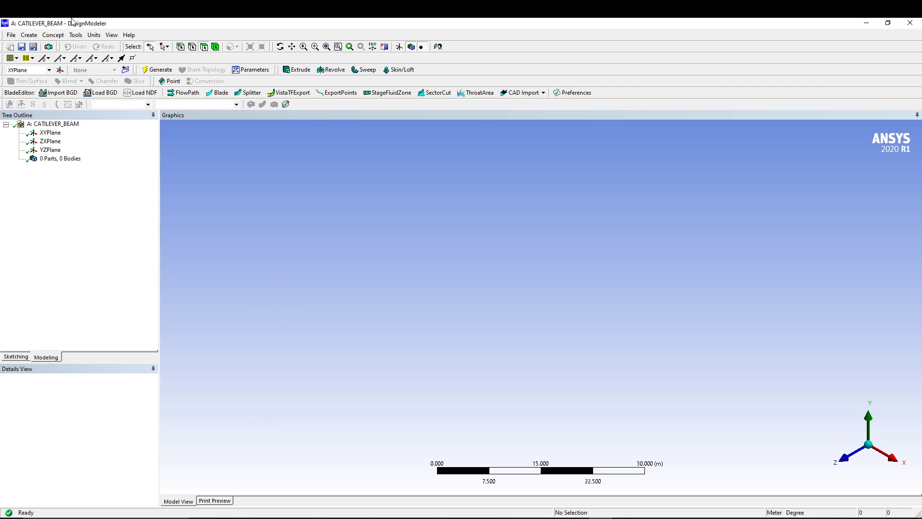
pyautogui.click(93, 35)
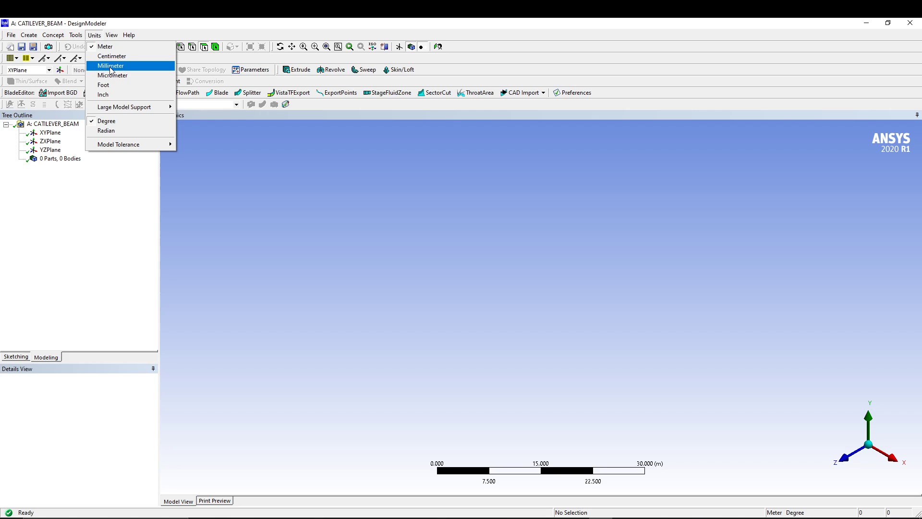
pyautogui.click(110, 66)
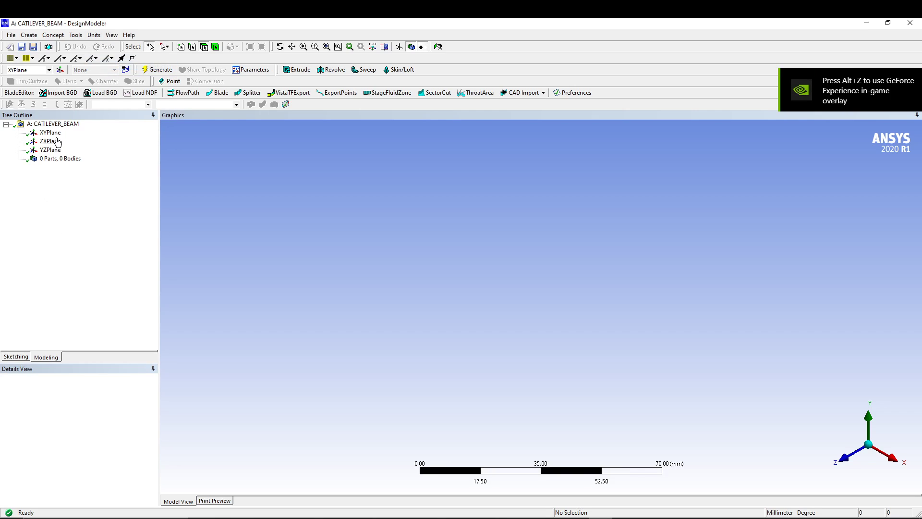
# - View the XY plane head-on as the sketching plane
pyautogui.click(49, 133)
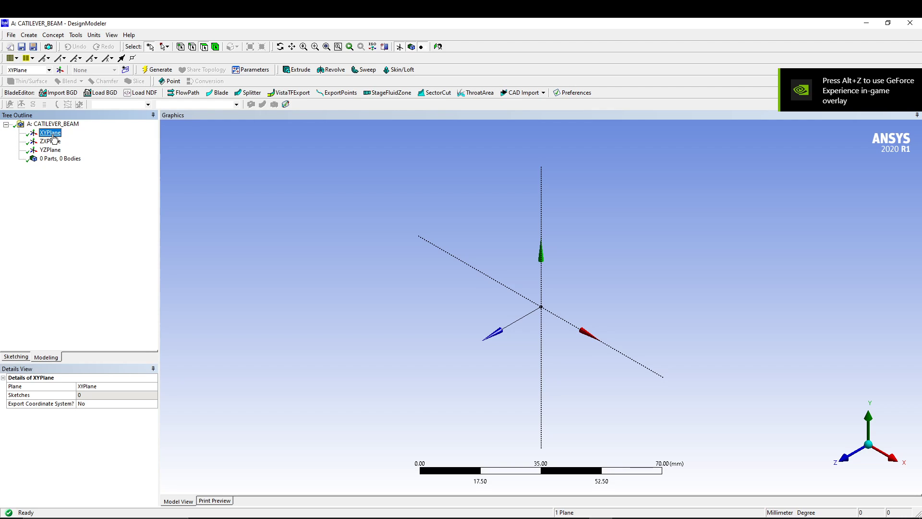
pyautogui.rightClick(50, 133)
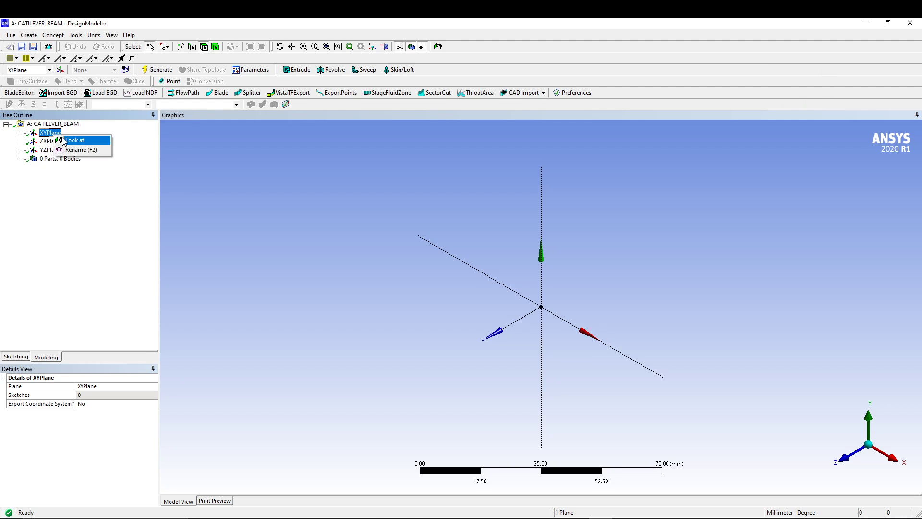
pyautogui.click(73, 140)
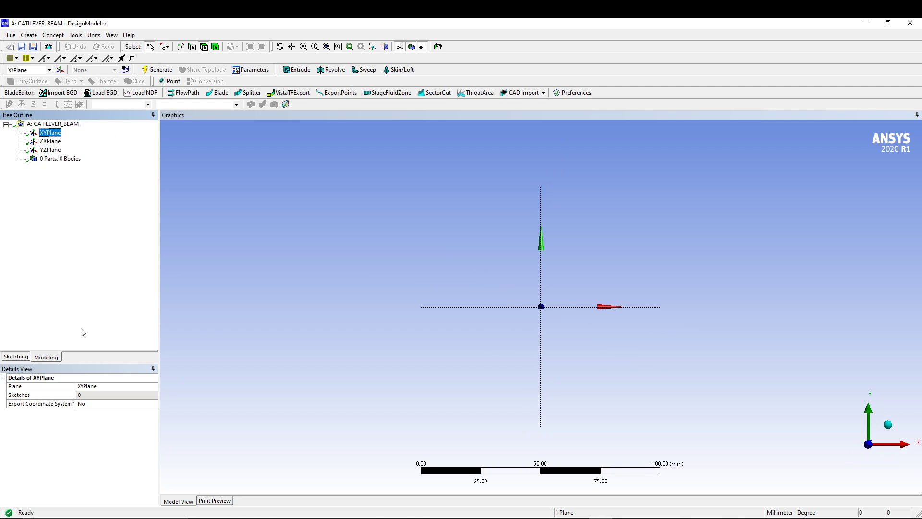
# - Draw a rectangle from the origin on the XY plane, about 70 mm by 13.4 mm
pyautogui.click(15, 356)
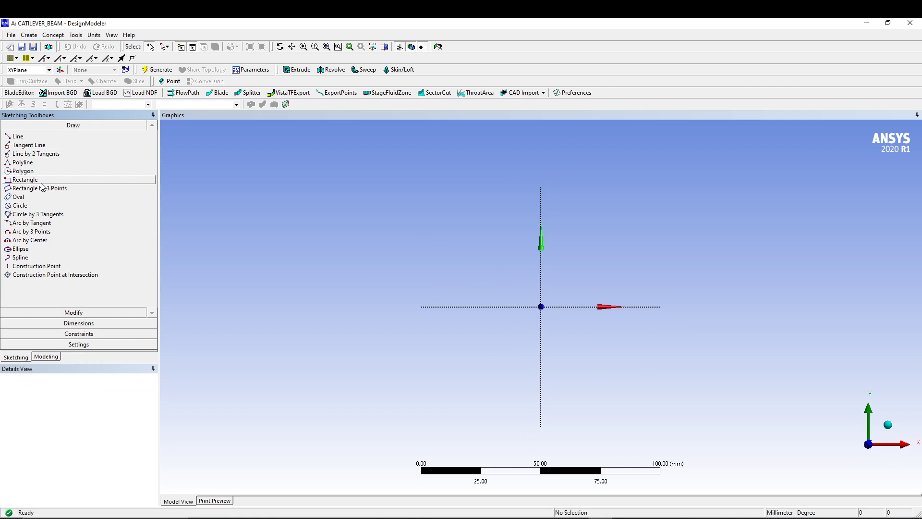
pyautogui.click(24, 180)
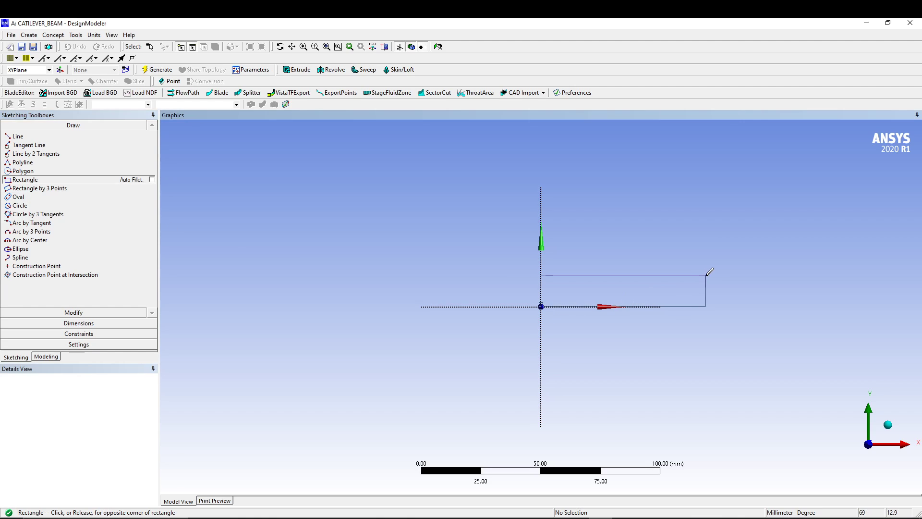
pyautogui.click(709, 272)
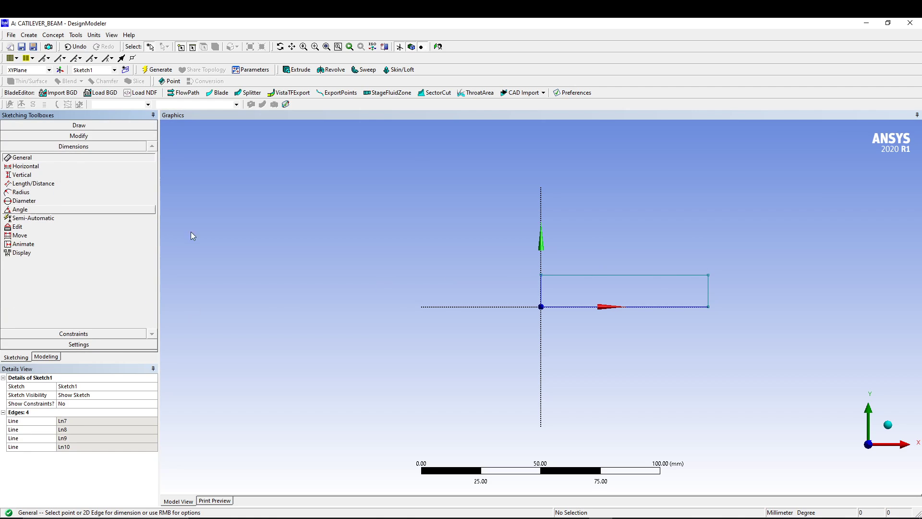
pyautogui.click(541, 290)
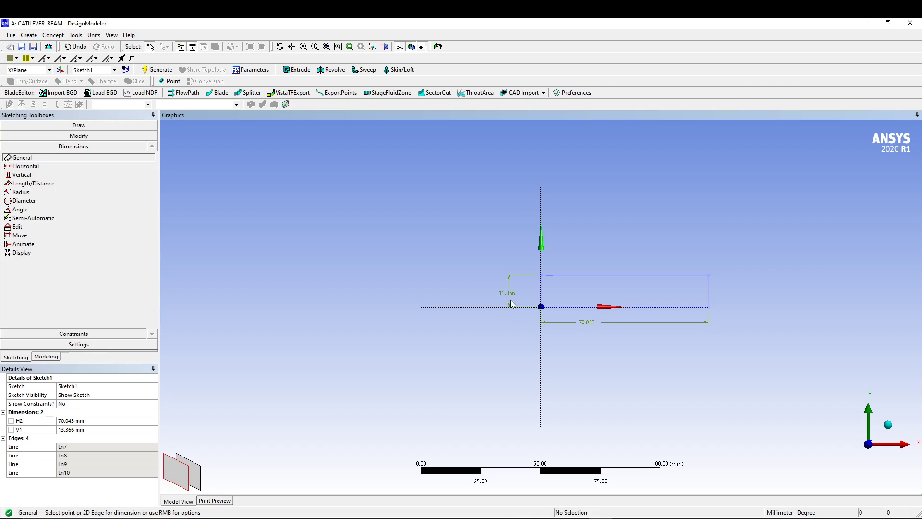
pyautogui.moveTo(476, 323)
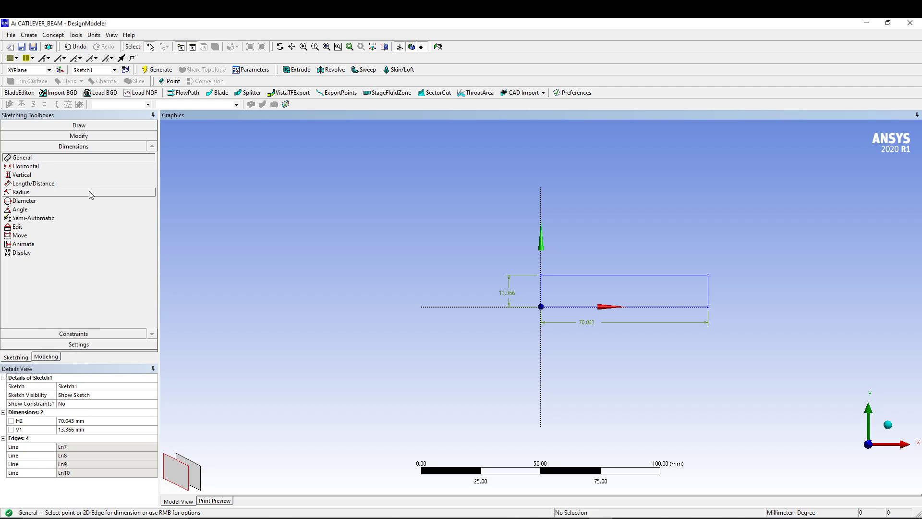
pyautogui.moveTo(34, 255)
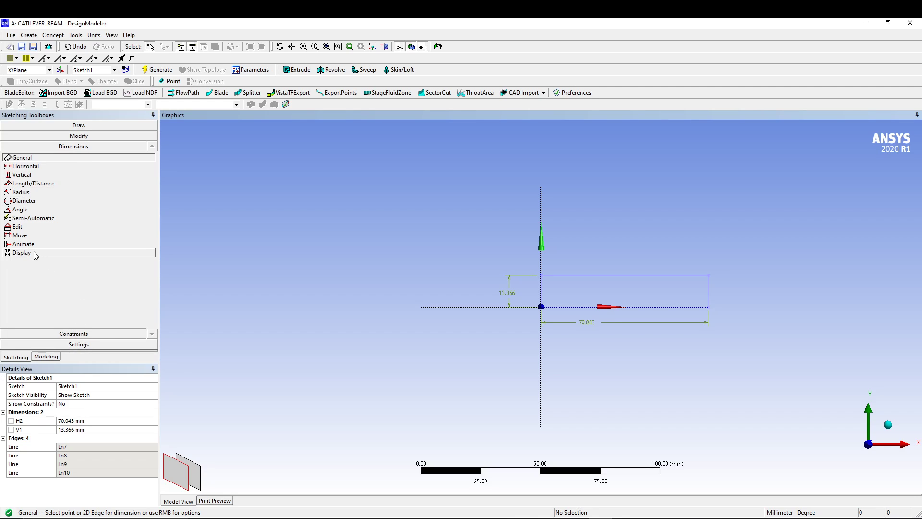
# - Set dimension display to show numeric values only, without names
pyautogui.click(22, 253)
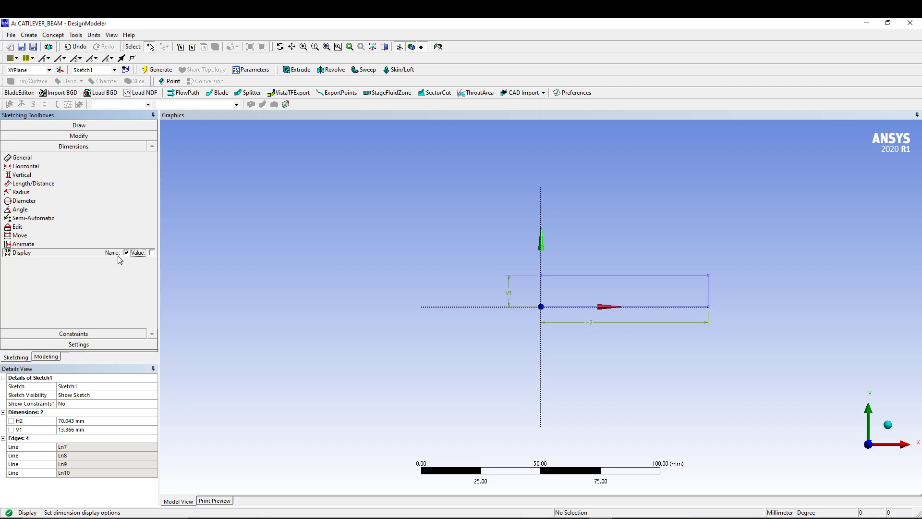
pyautogui.click(150, 253)
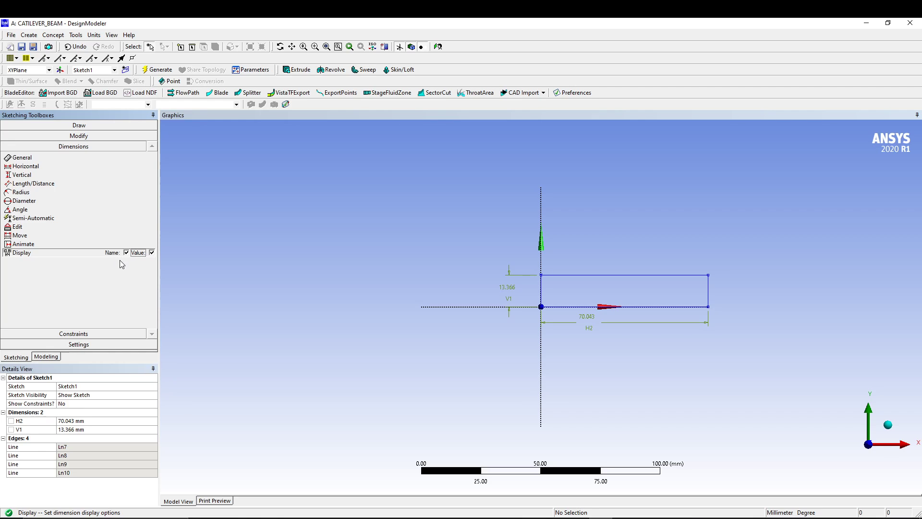
pyautogui.click(127, 253)
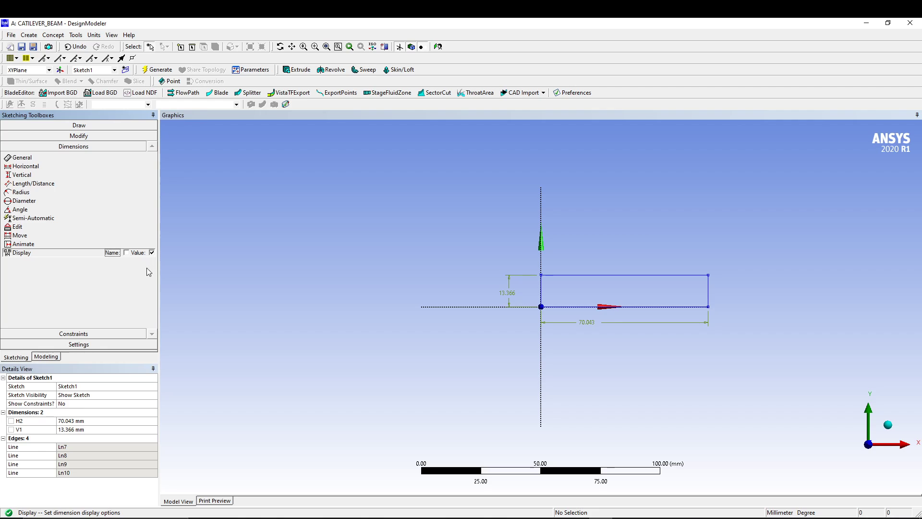
pyautogui.click(126, 252)
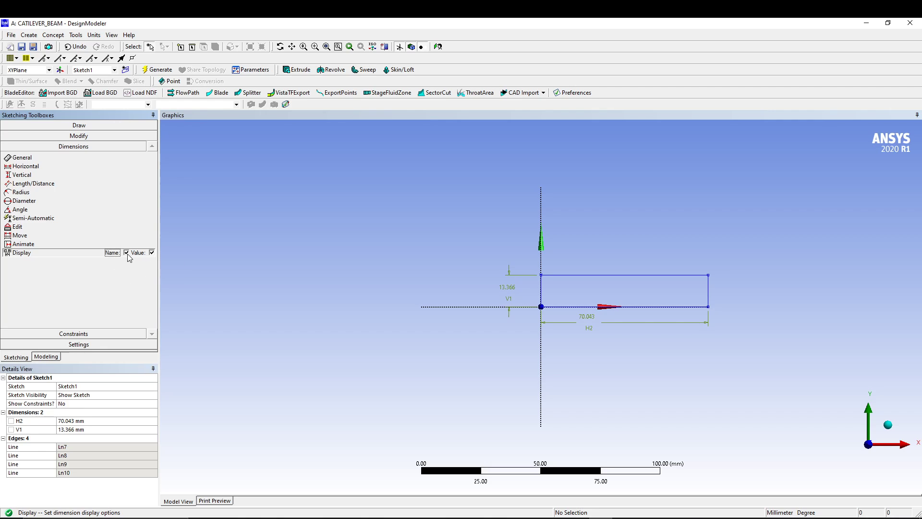
pyautogui.click(126, 253)
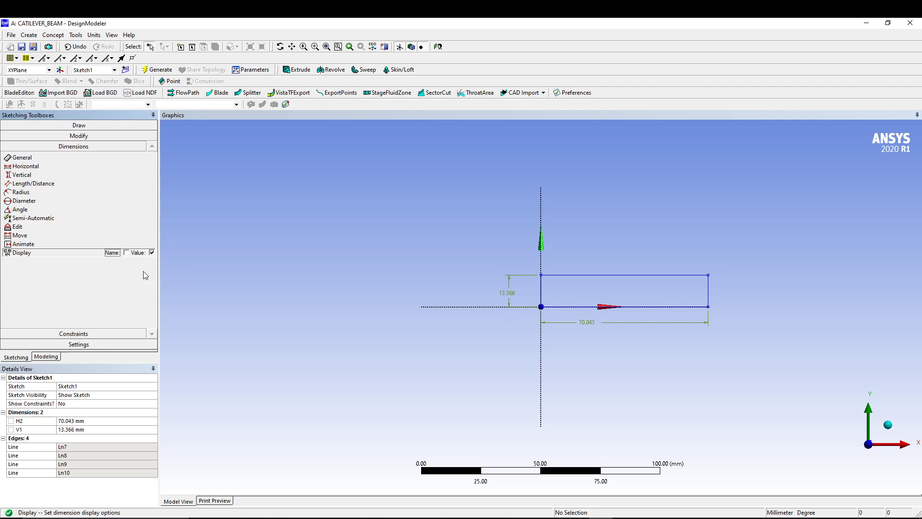
pyautogui.moveTo(119, 278)
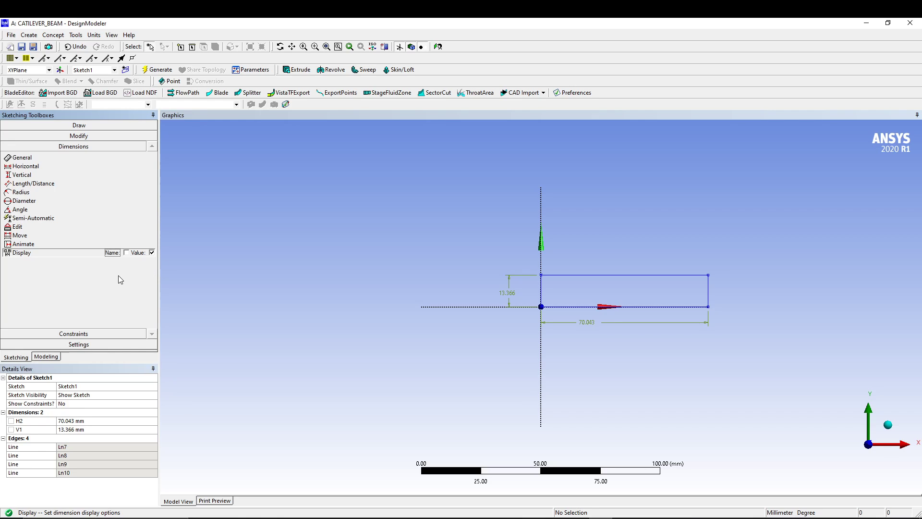
pyautogui.moveTo(126, 283)
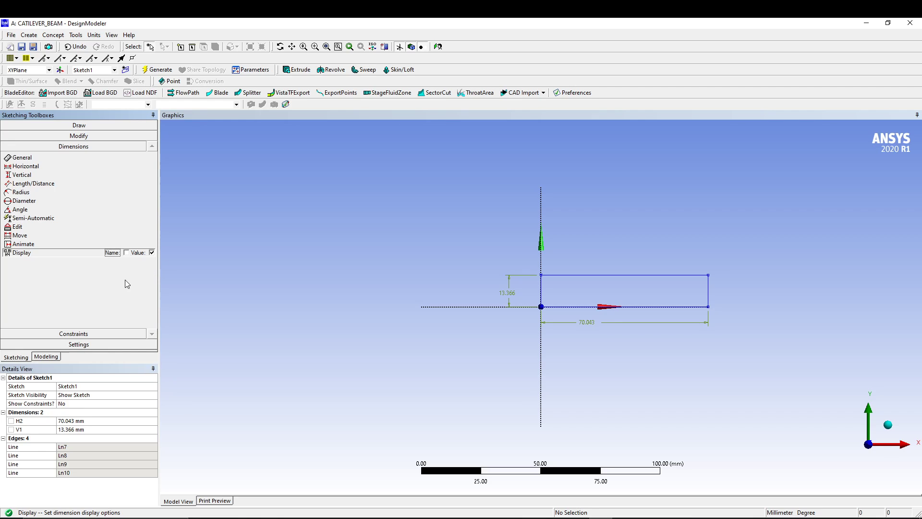
# - Set the rectangle's width H2 to 50 mm and height V1 to 10 mm
pyautogui.doubleClick(77, 421)
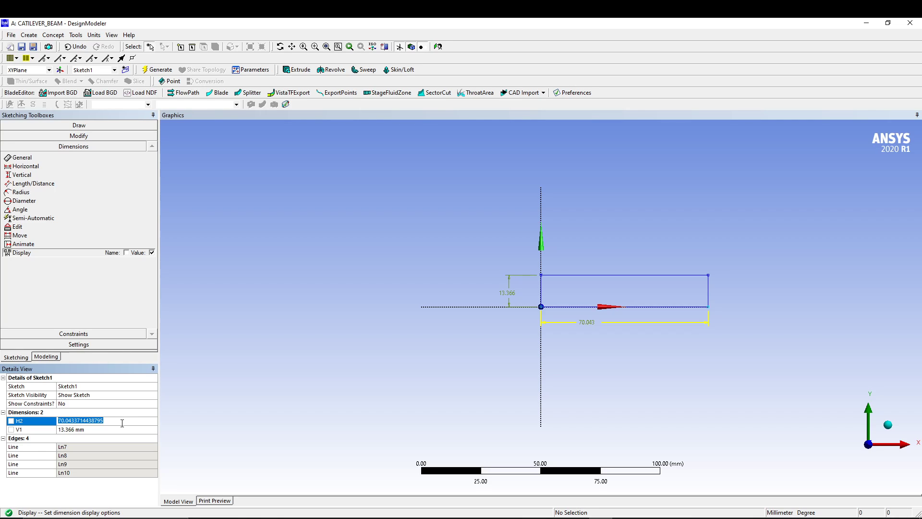
pyautogui.write('50 mm')
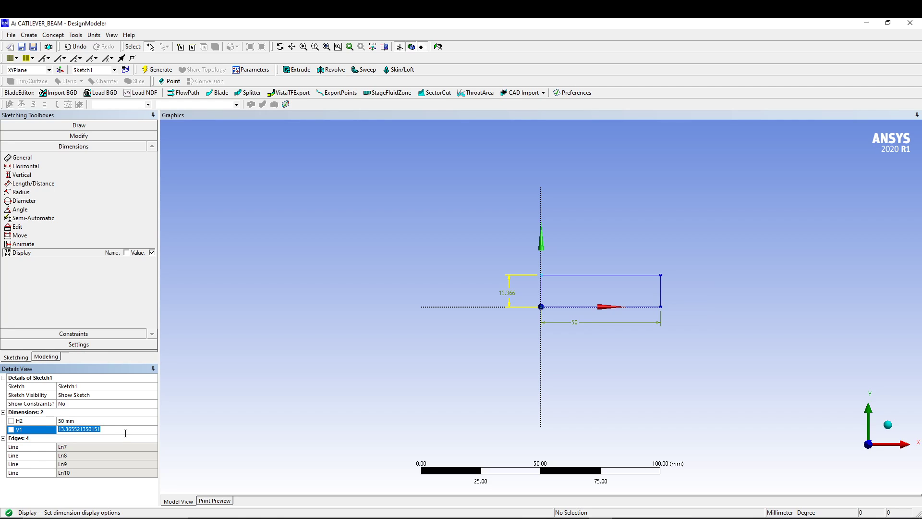
pyautogui.write('10 mm')
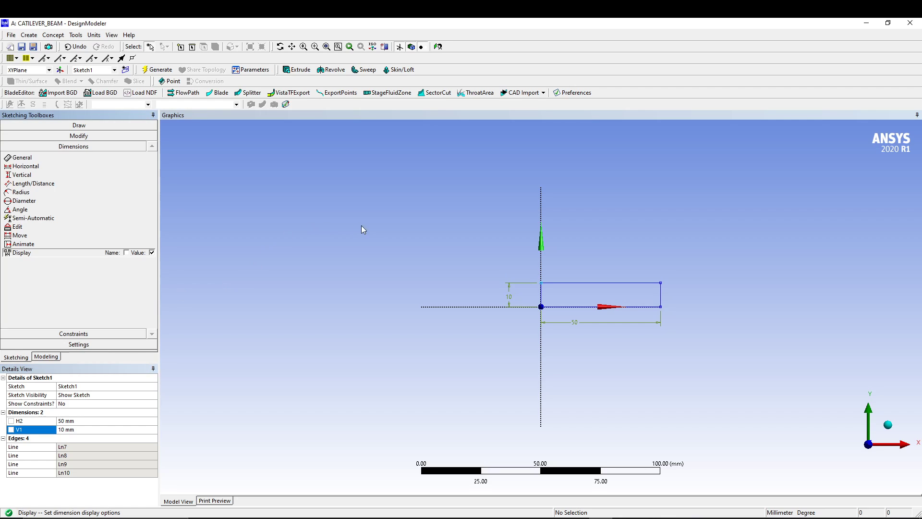
# - From isometric view, extrude the rectangle 250 mm and generate the solid beam body
pyautogui.rightClick(362, 229)
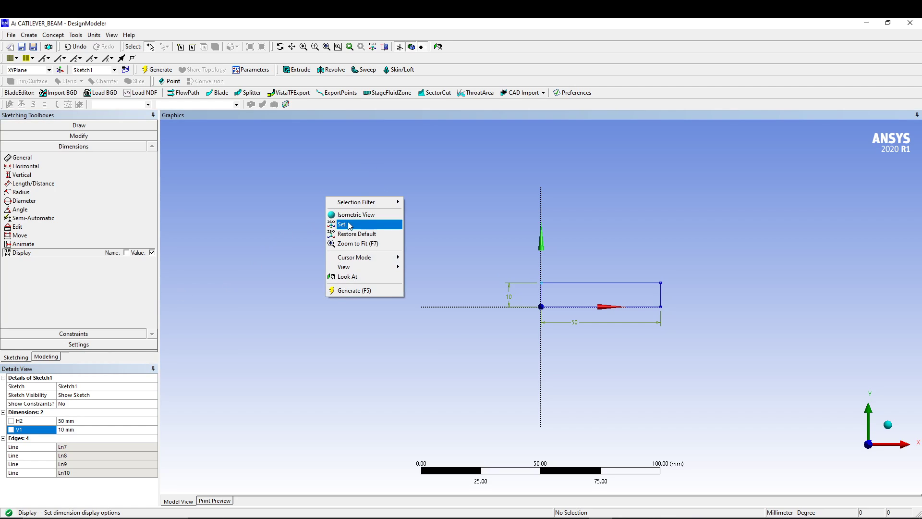
pyautogui.click(358, 215)
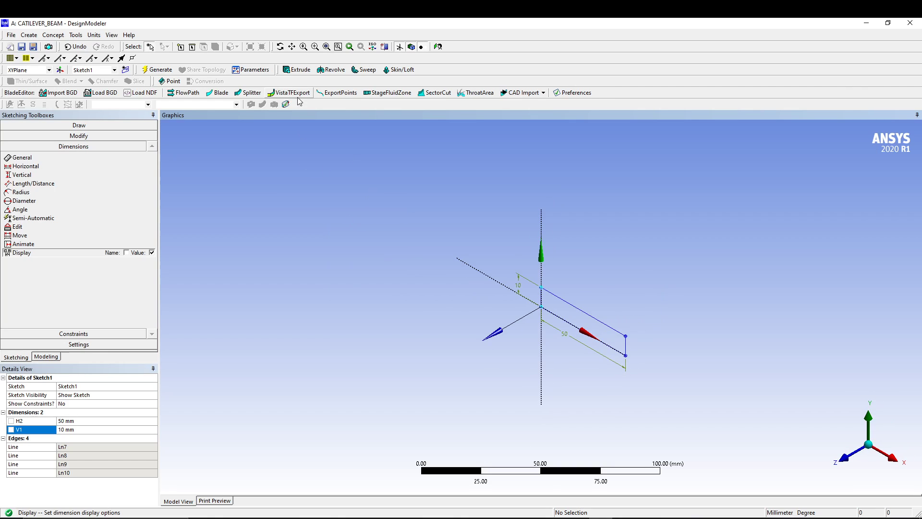
pyautogui.click(296, 70)
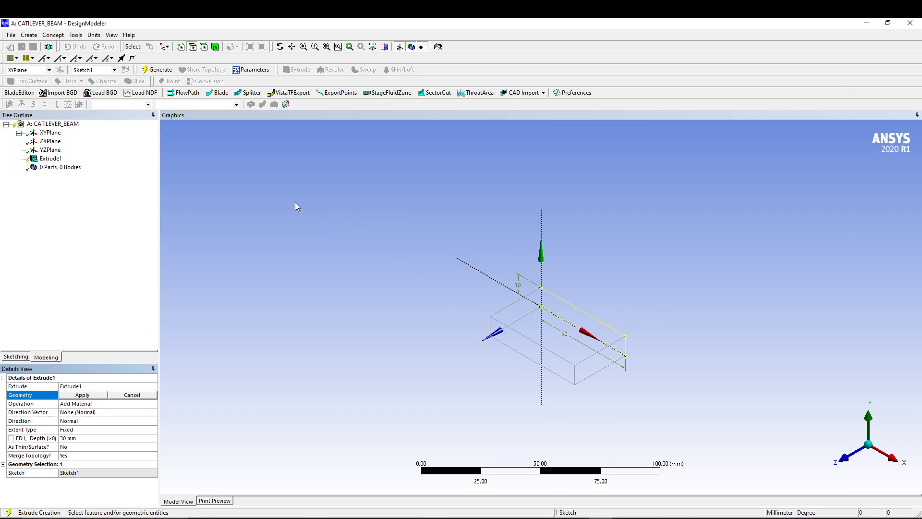
pyautogui.moveTo(165, 329)
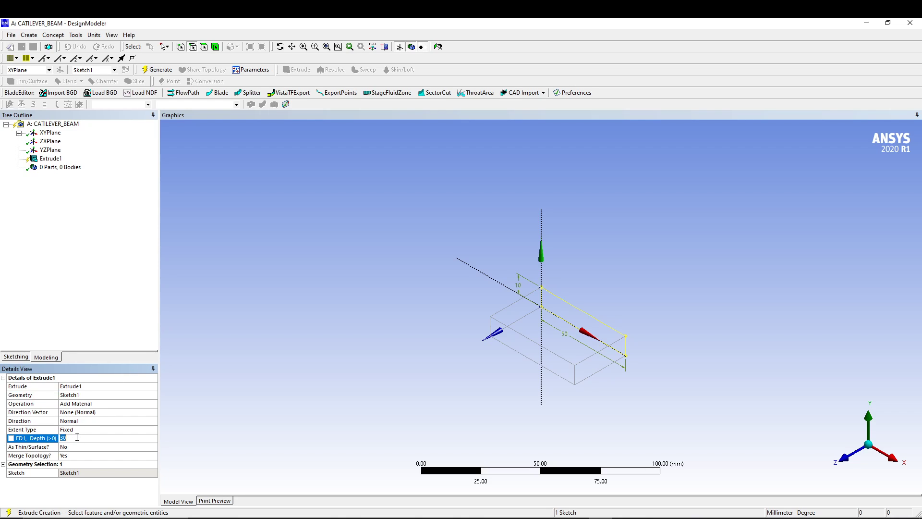
pyautogui.write('250')
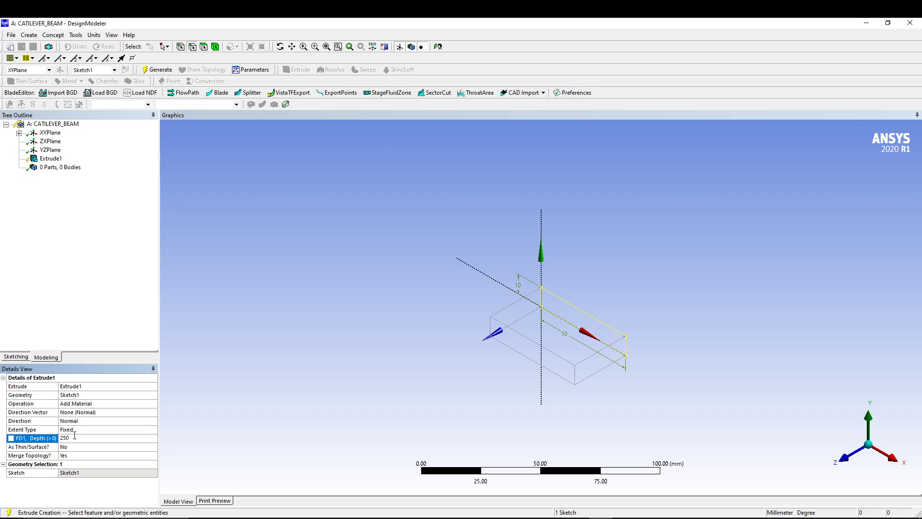
pyautogui.click(156, 69)
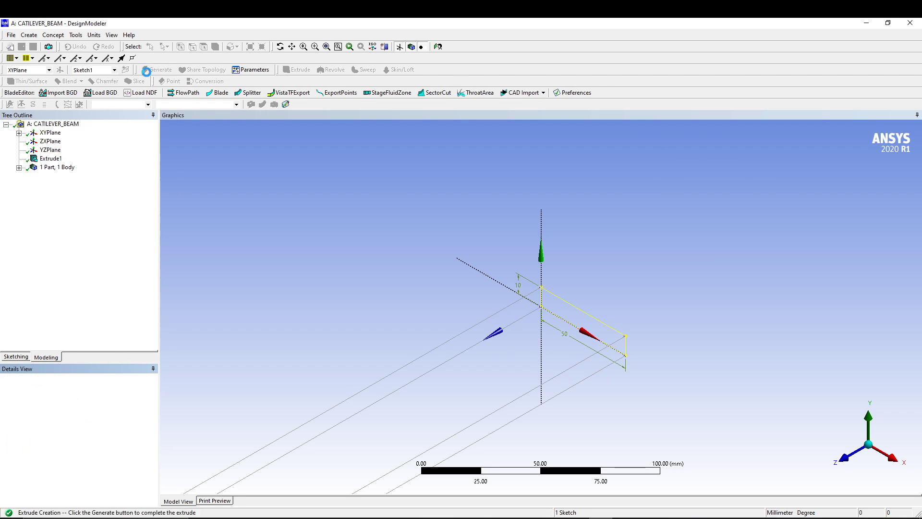
pyautogui.click(156, 69)
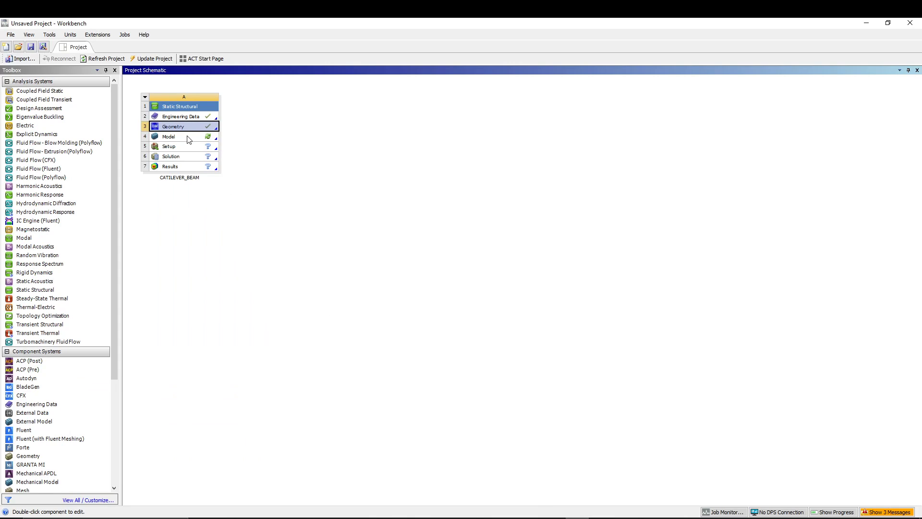
# - Launch Mechanical from the Model cell and bring its window with the beam forward
pyautogui.doubleClick(169, 136)
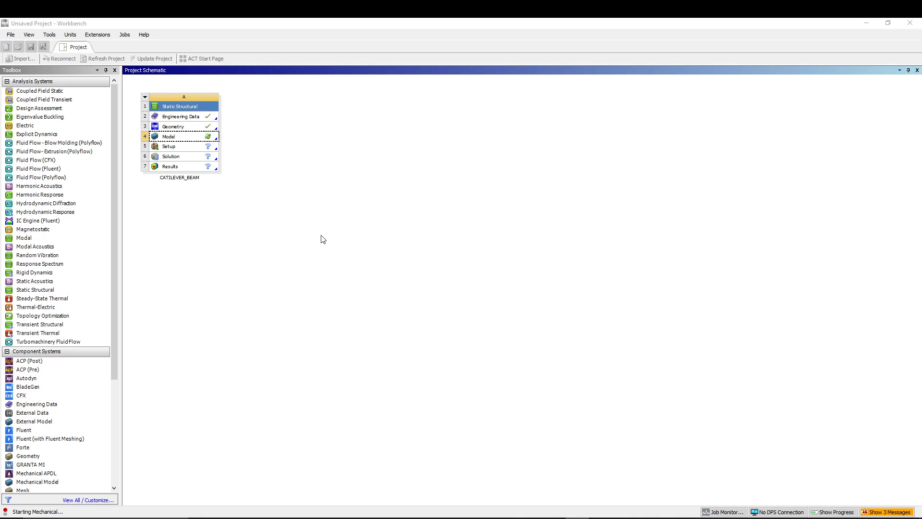
pyautogui.moveTo(326, 245)
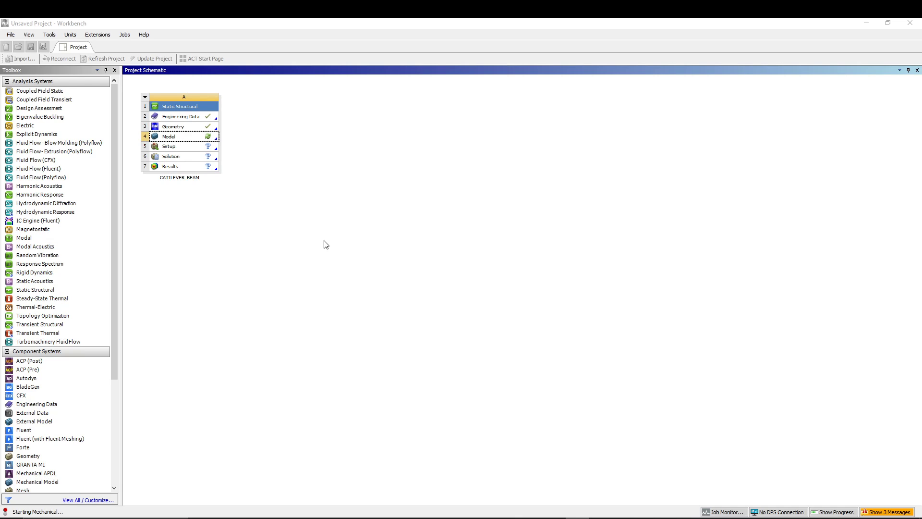
pyautogui.doubleClick(169, 135)
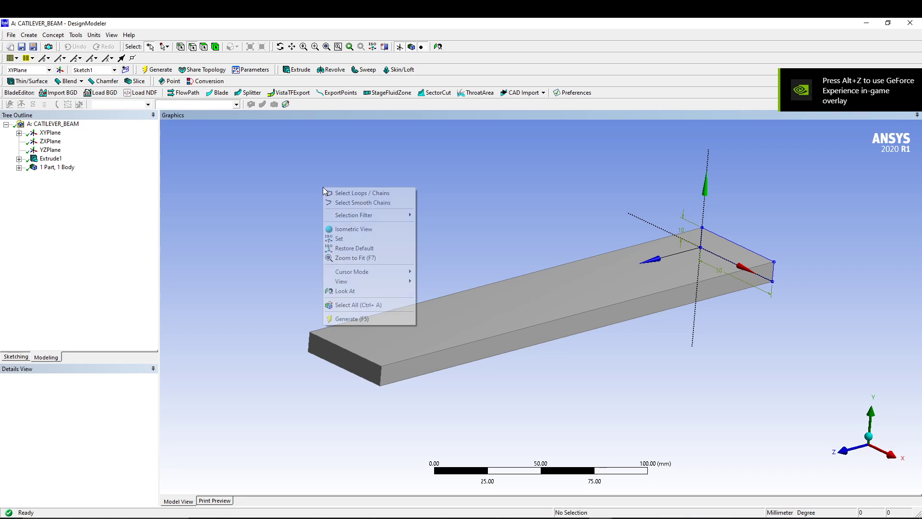
pyautogui.click(353, 229)
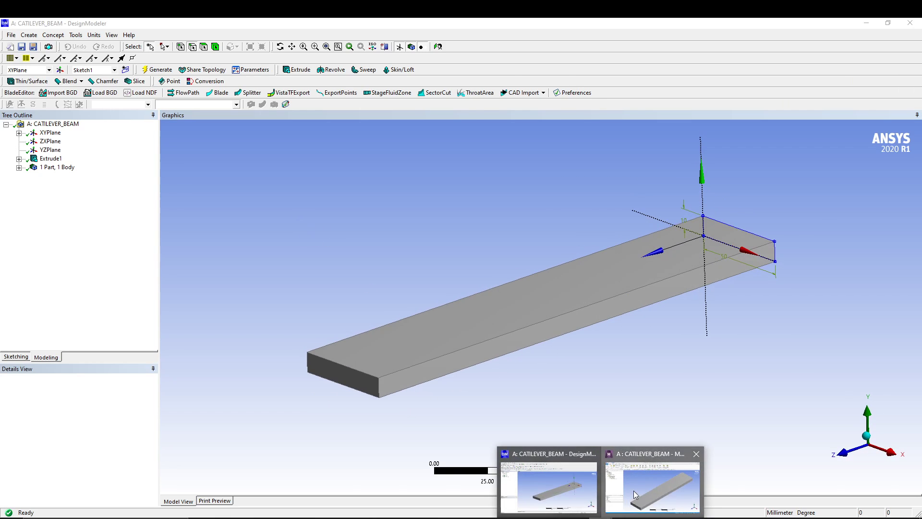
pyautogui.click(651, 488)
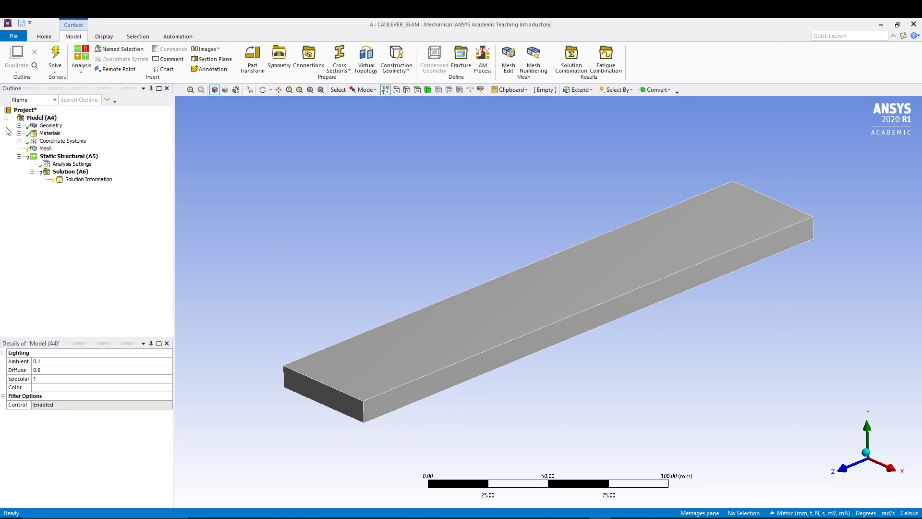
# - Generate the default mesh on the beam and show statistics of 683 nodes and 80 elements
pyautogui.click(45, 148)
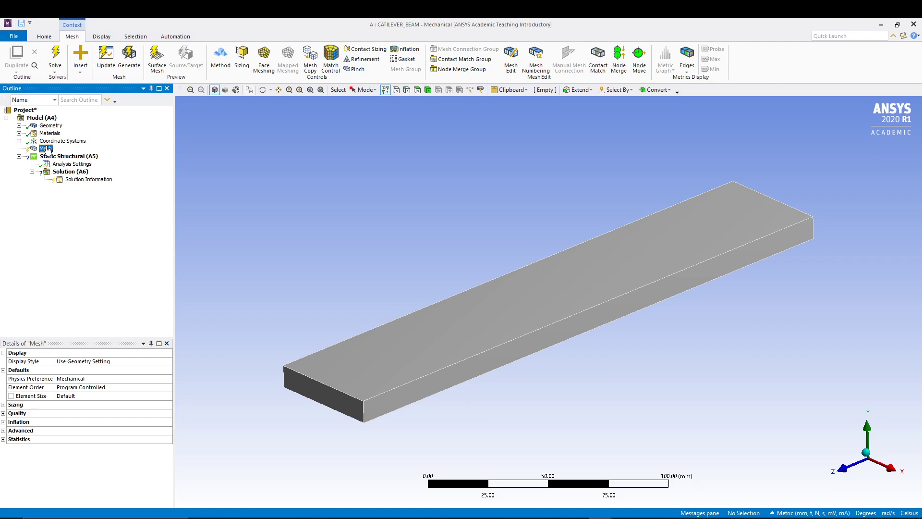
pyautogui.click(45, 148)
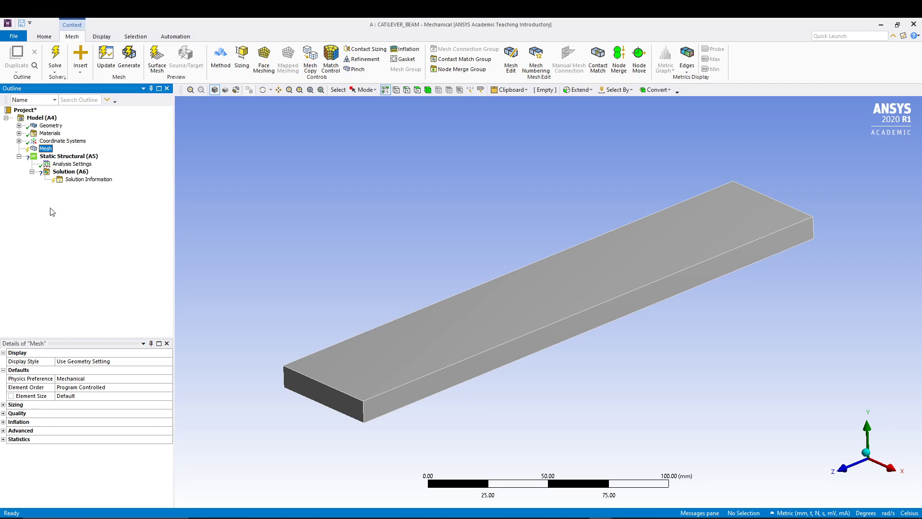
pyautogui.click(128, 59)
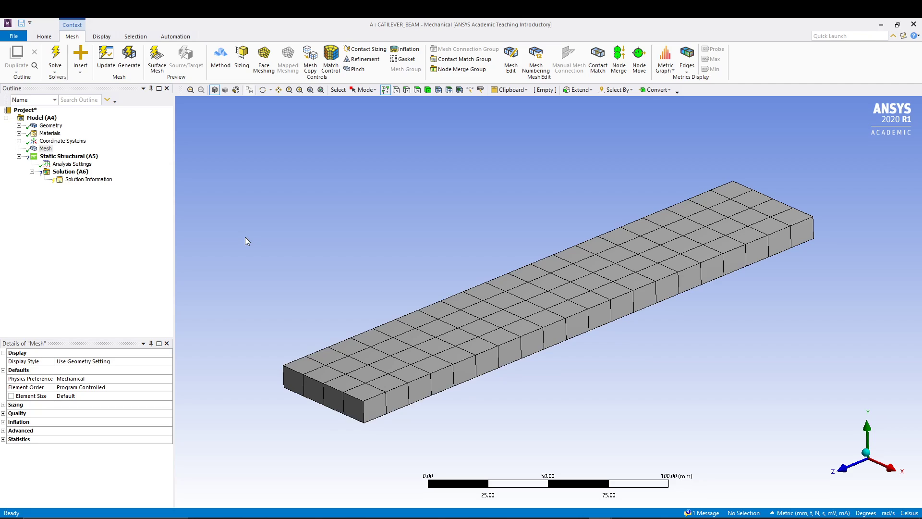
pyautogui.moveTo(438, 237)
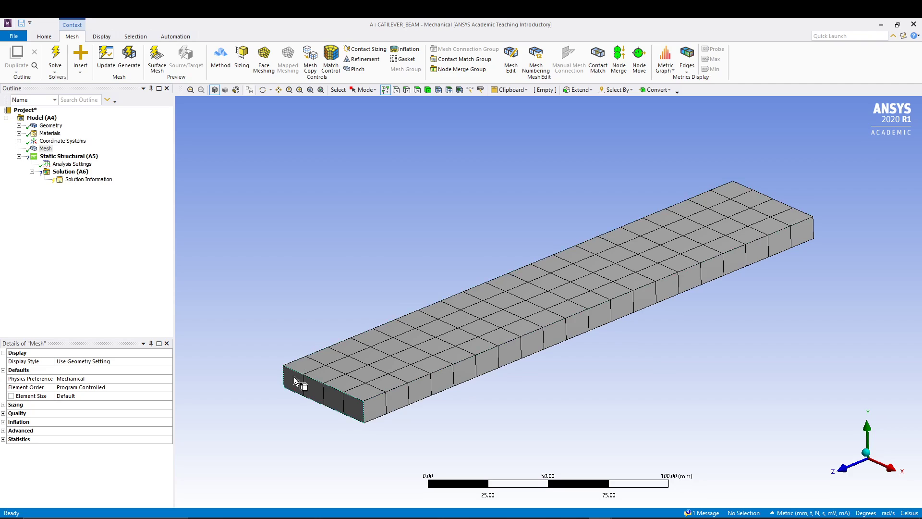
pyautogui.moveTo(651, 336)
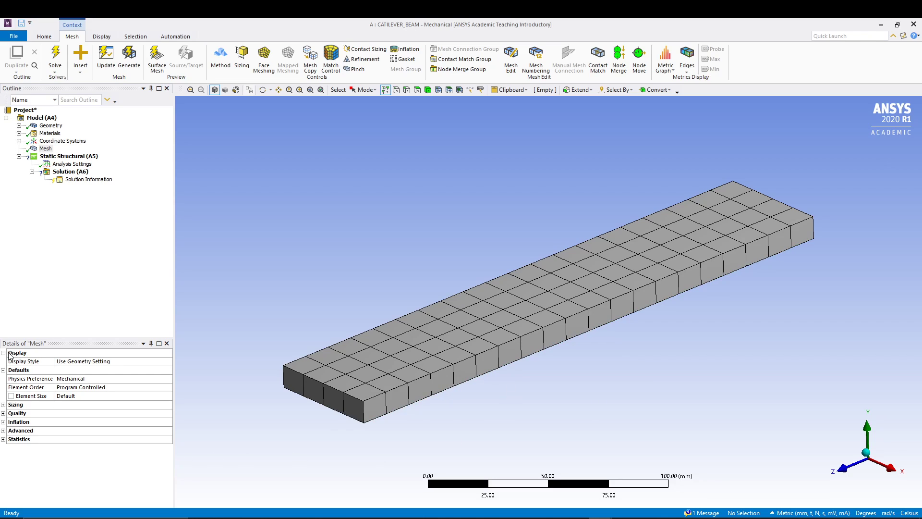
pyautogui.moveTo(6, 448)
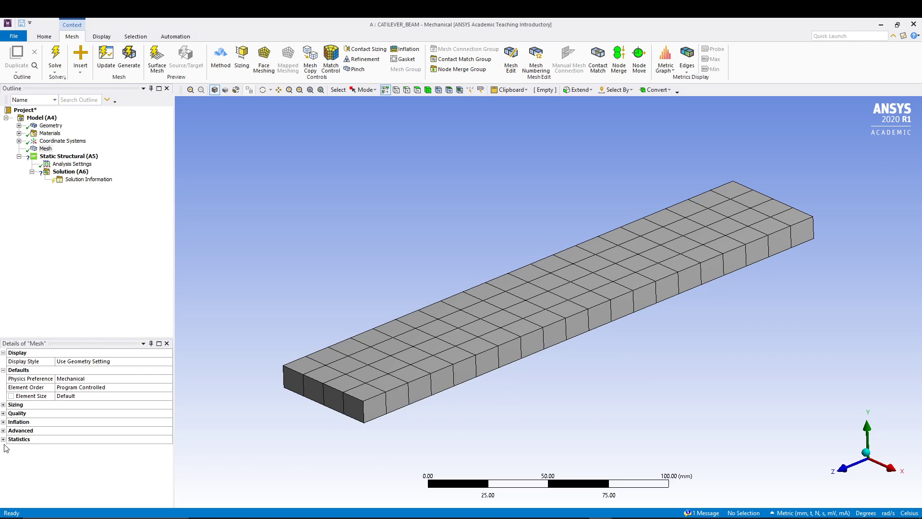
pyautogui.click(19, 439)
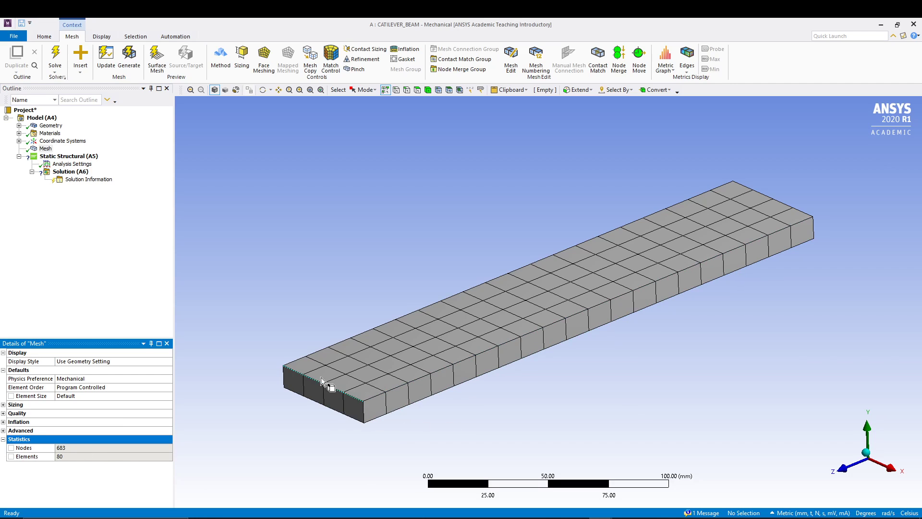
pyautogui.moveTo(310, 377)
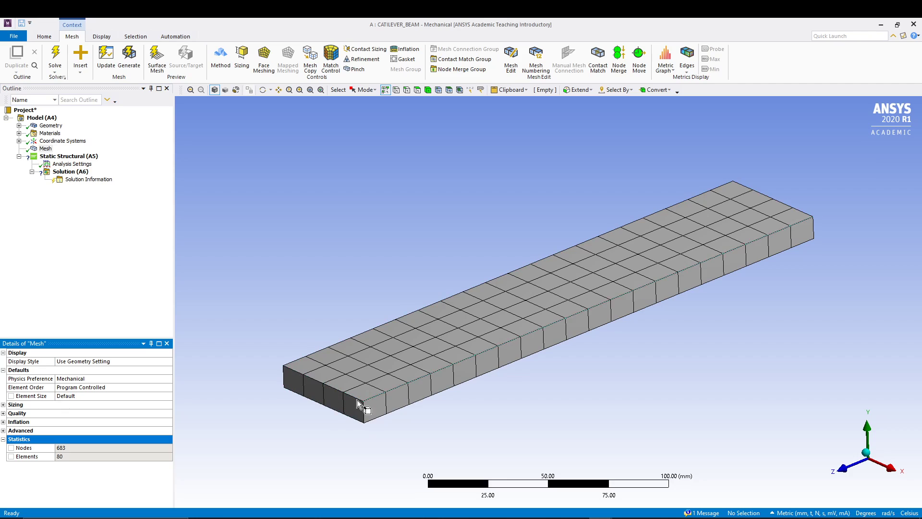
pyautogui.click(363, 402)
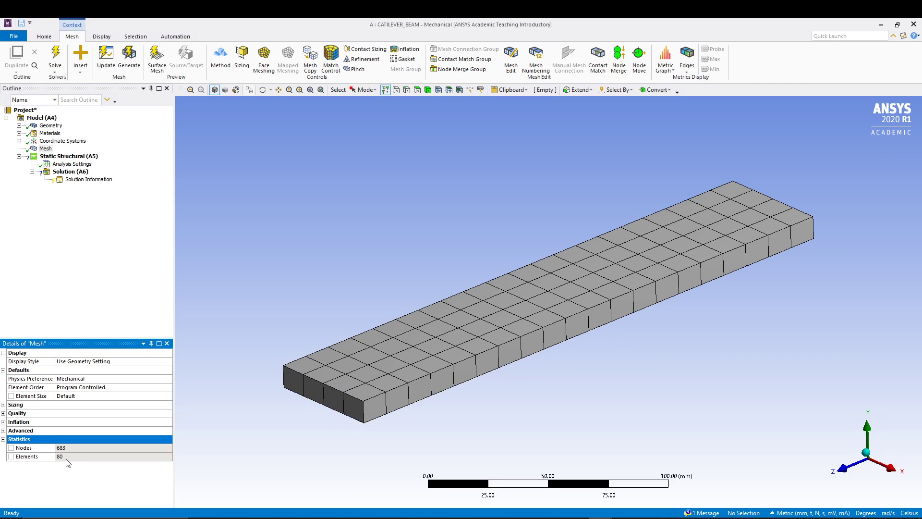
pyautogui.moveTo(256, 322)
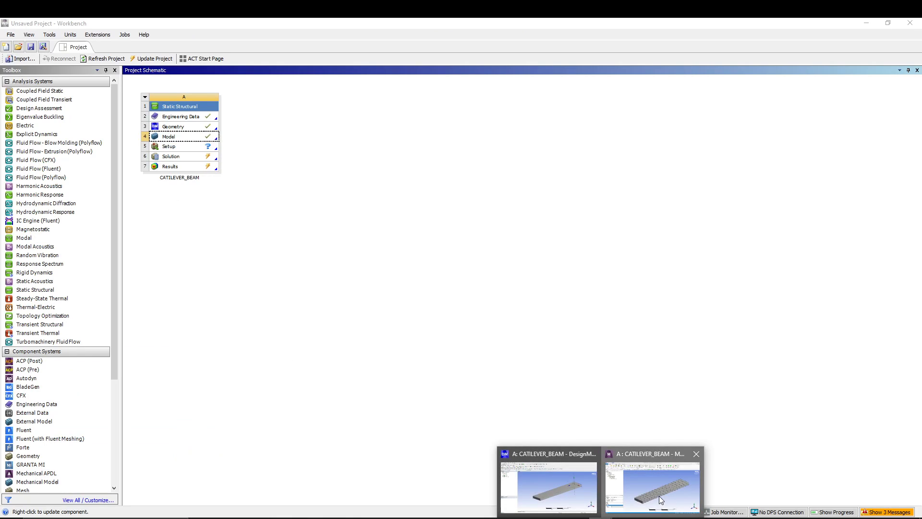
# - Insert a Fixed Support under Static Structural and apply it to the beam's near end face
pyautogui.click(650, 487)
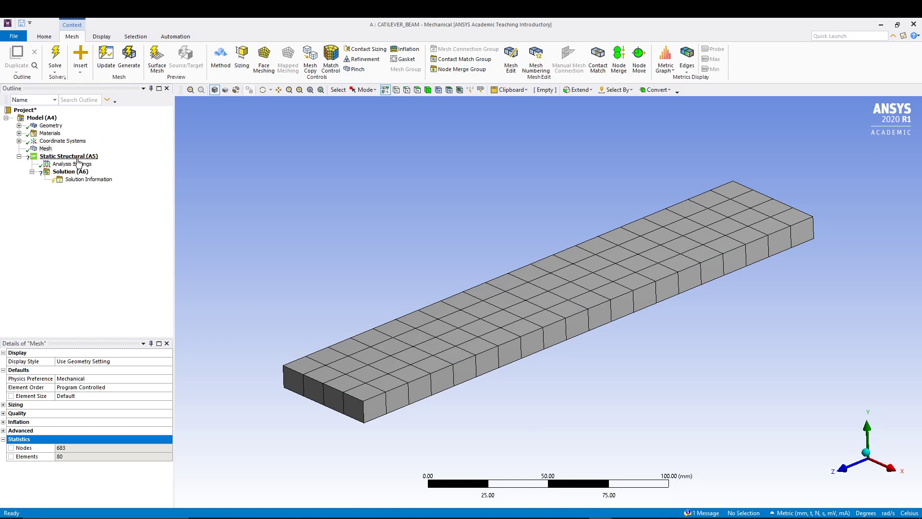
pyautogui.click(69, 156)
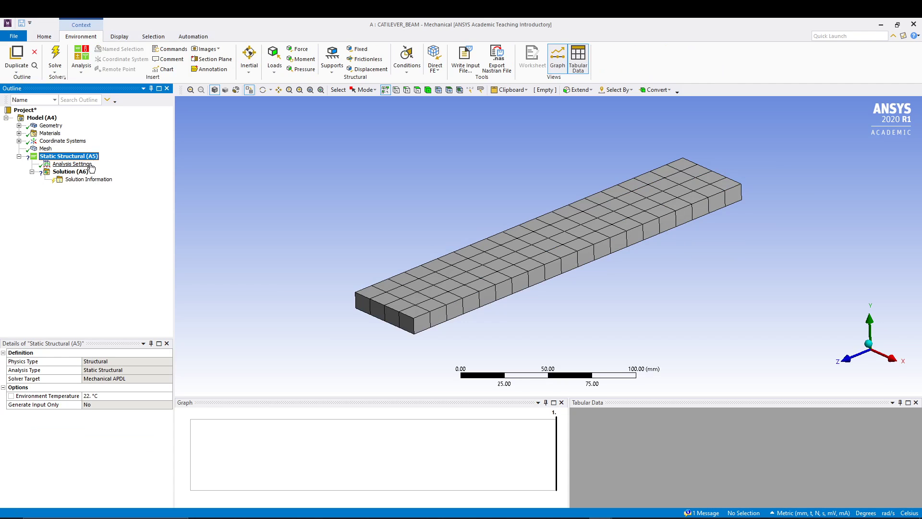
pyautogui.rightClick(67, 155)
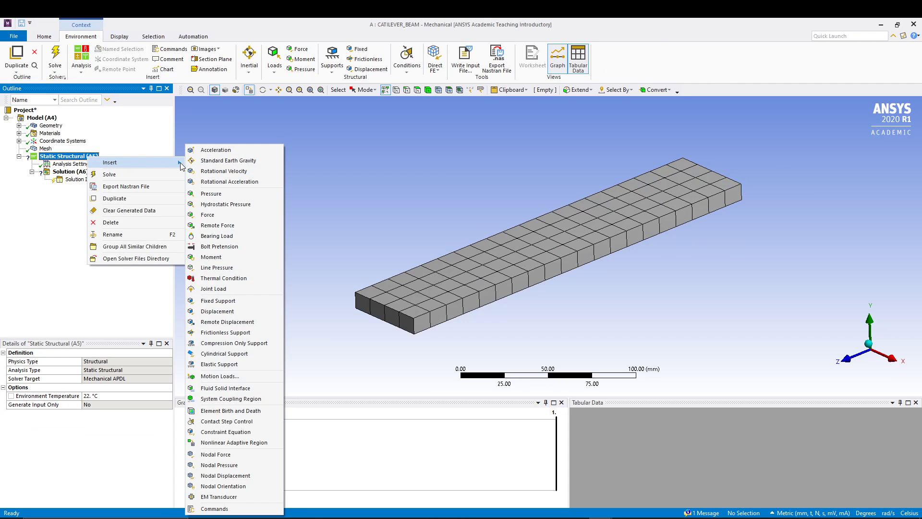
pyautogui.moveTo(219, 301)
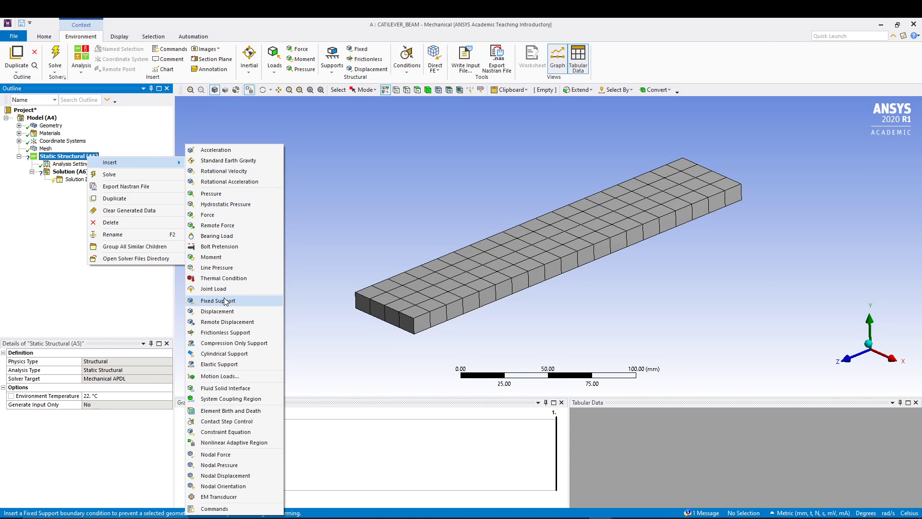
pyautogui.click(218, 301)
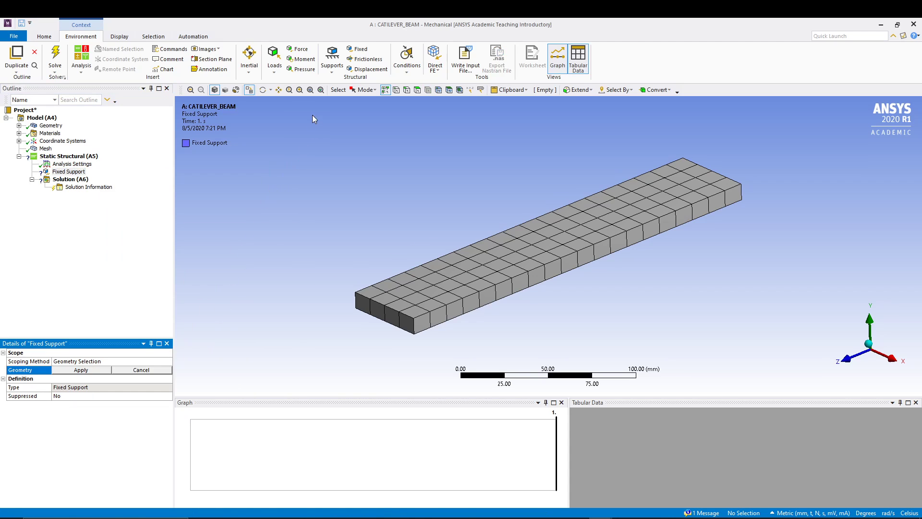
pyautogui.moveTo(416, 89)
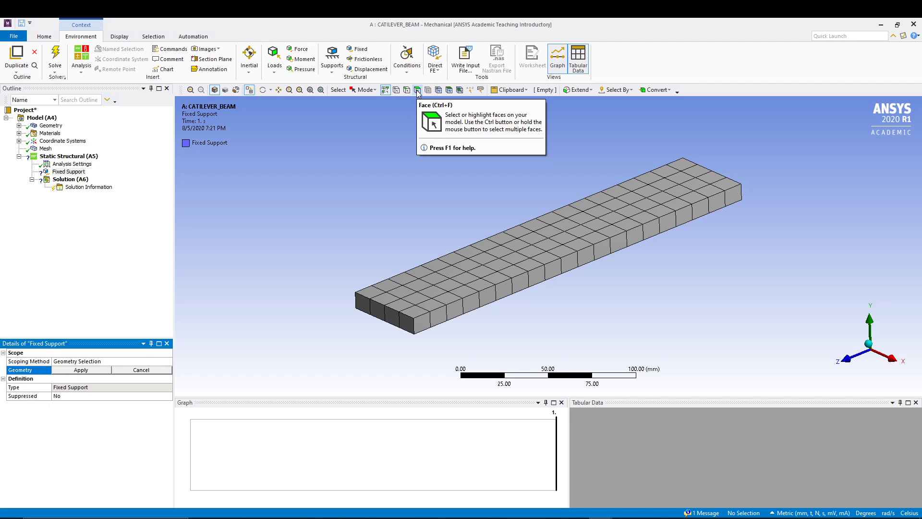
pyautogui.click(383, 308)
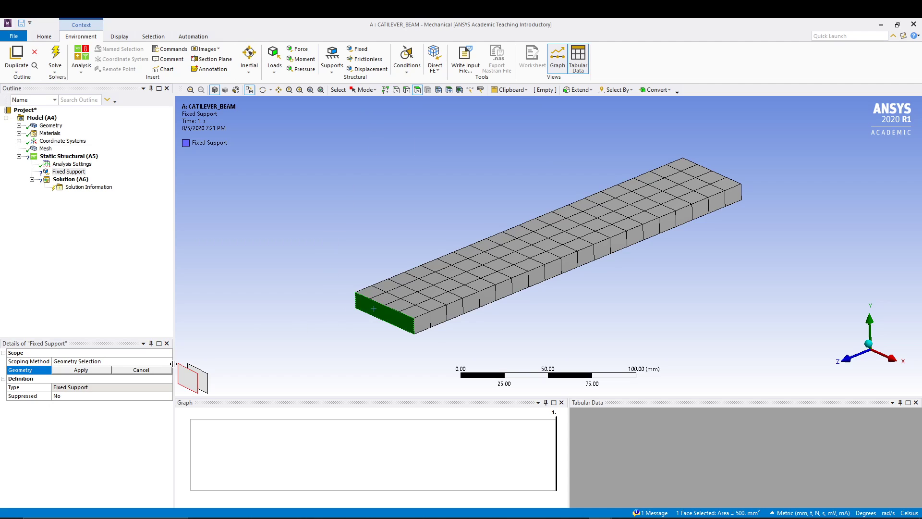
pyautogui.click(80, 370)
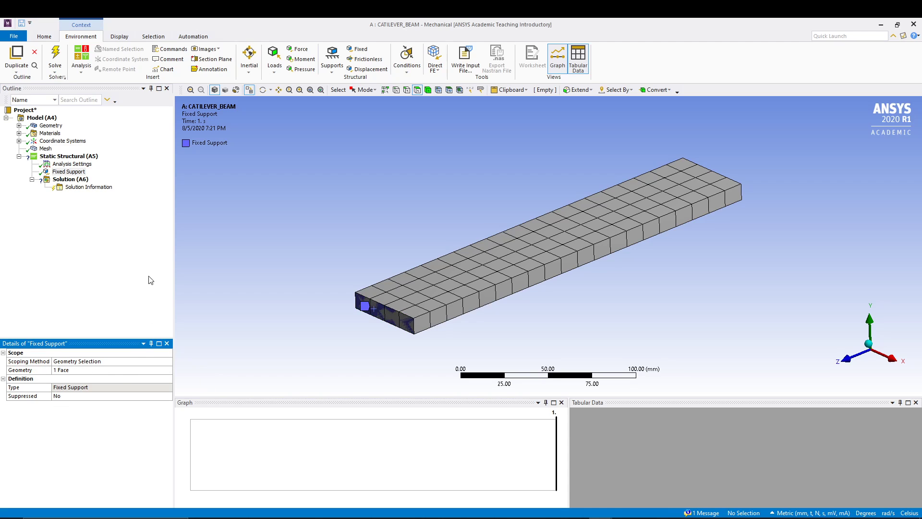
pyautogui.moveTo(120, 279)
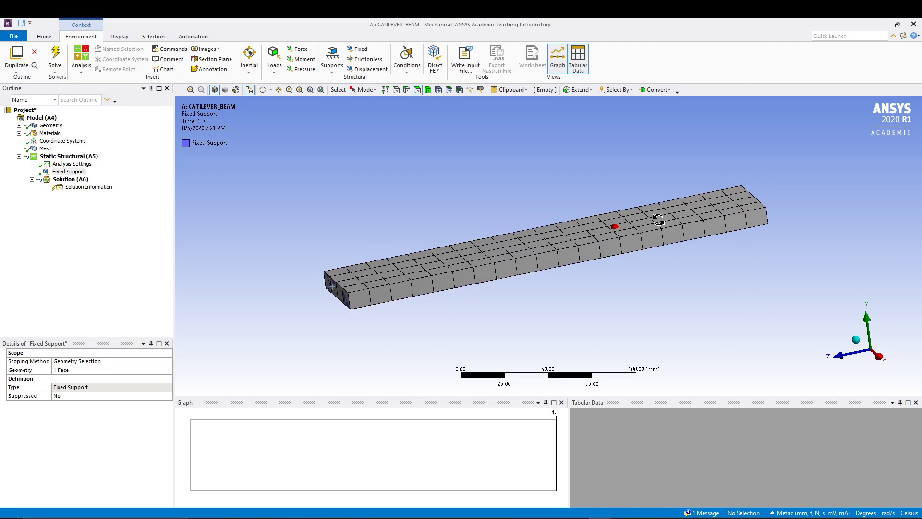
# - Insert a Force on the Static Structural branch, scoped to the free-end edge with magnitude 500 N
pyautogui.click(67, 155)
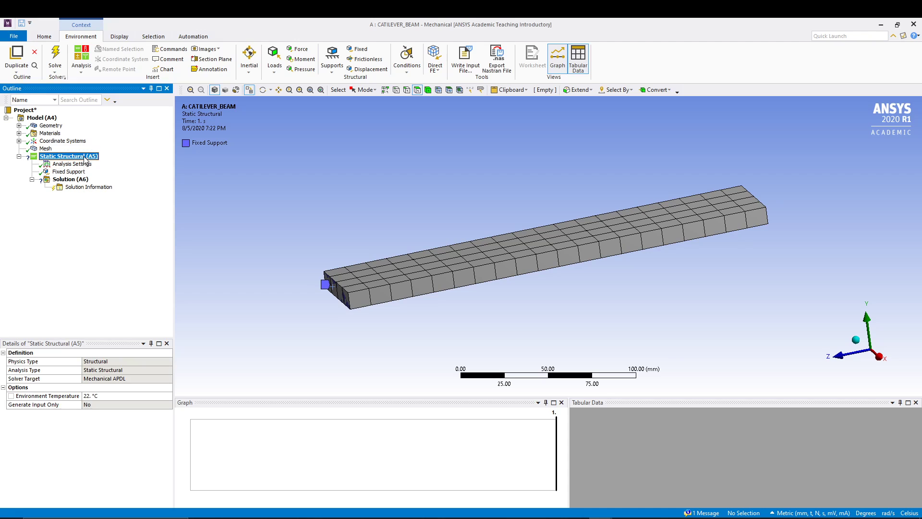
pyautogui.rightClick(65, 156)
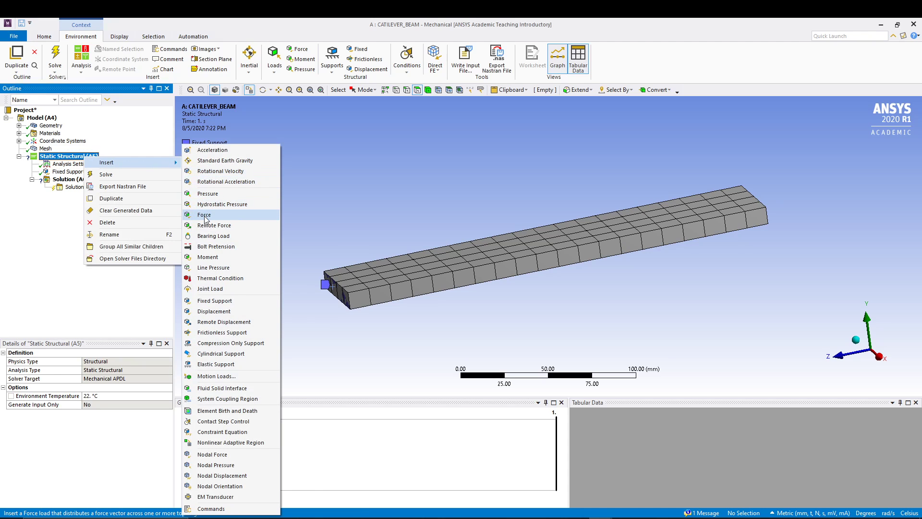
pyautogui.click(204, 214)
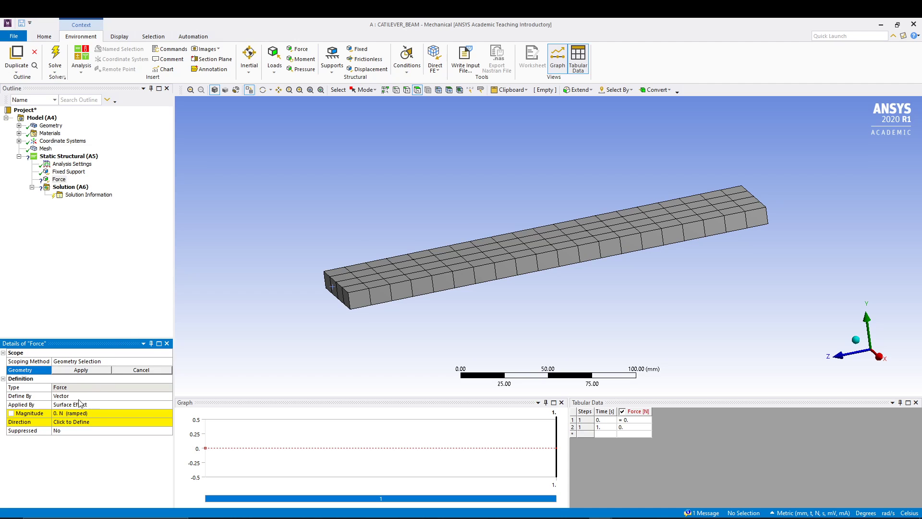
pyautogui.moveTo(261, 232)
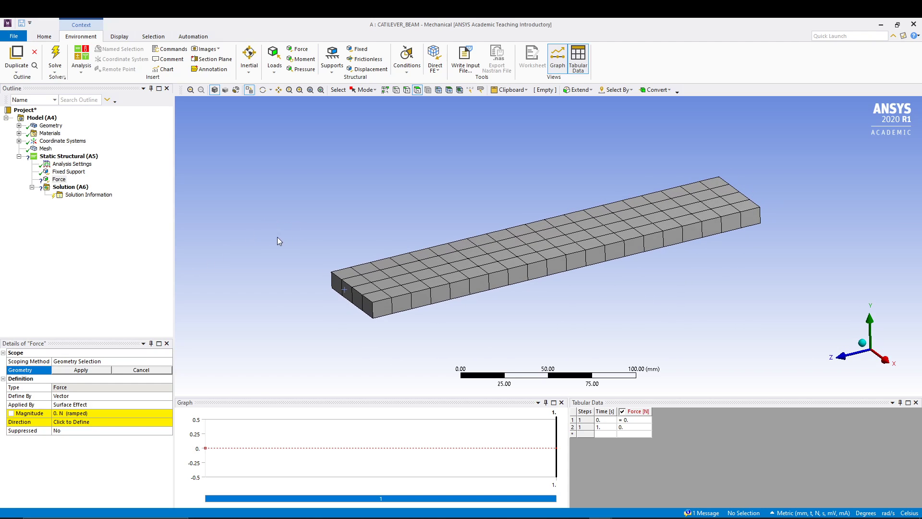
pyautogui.moveTo(158, 285)
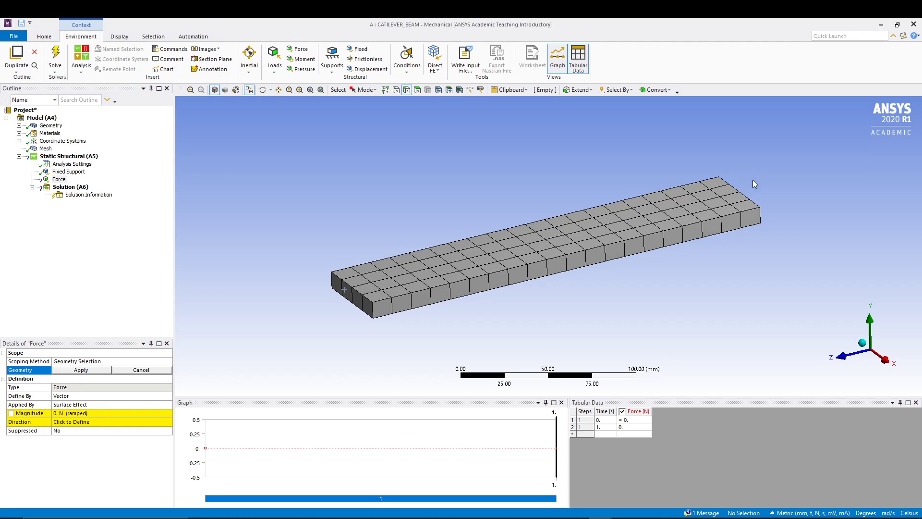
pyautogui.click(738, 191)
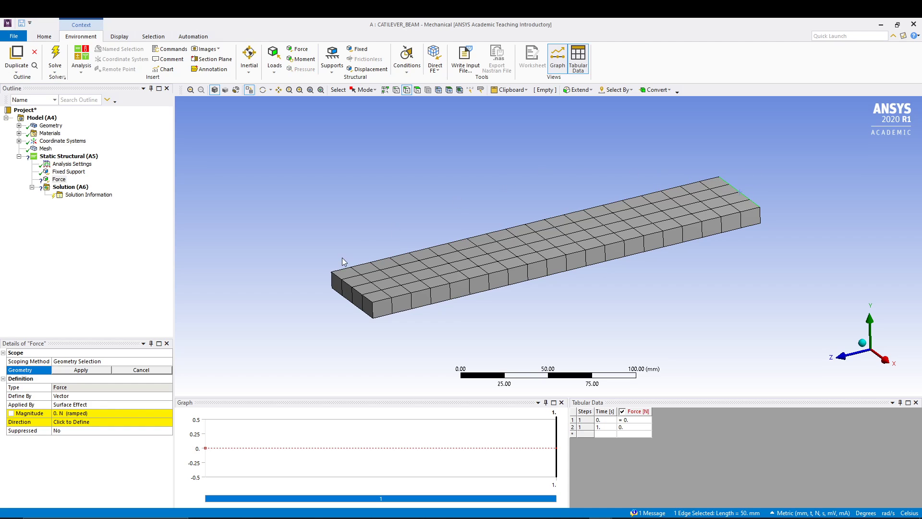
pyautogui.click(80, 369)
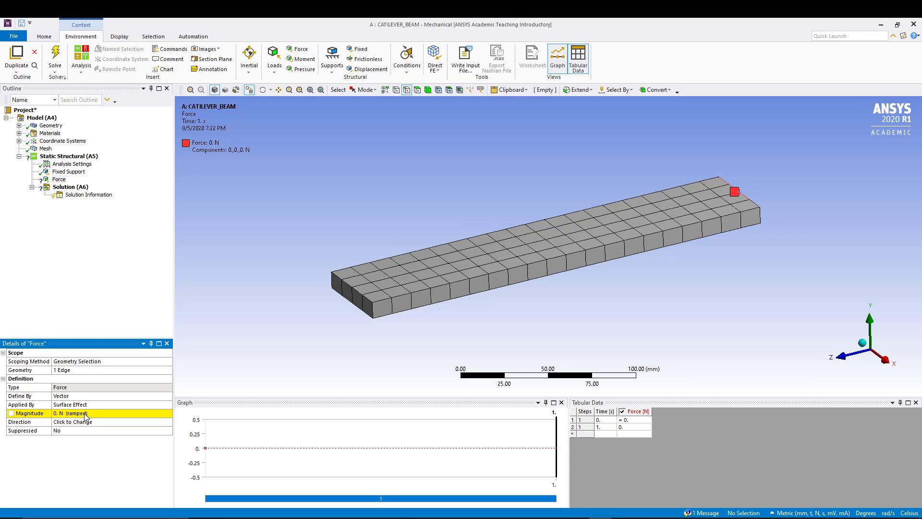
pyautogui.write('500')
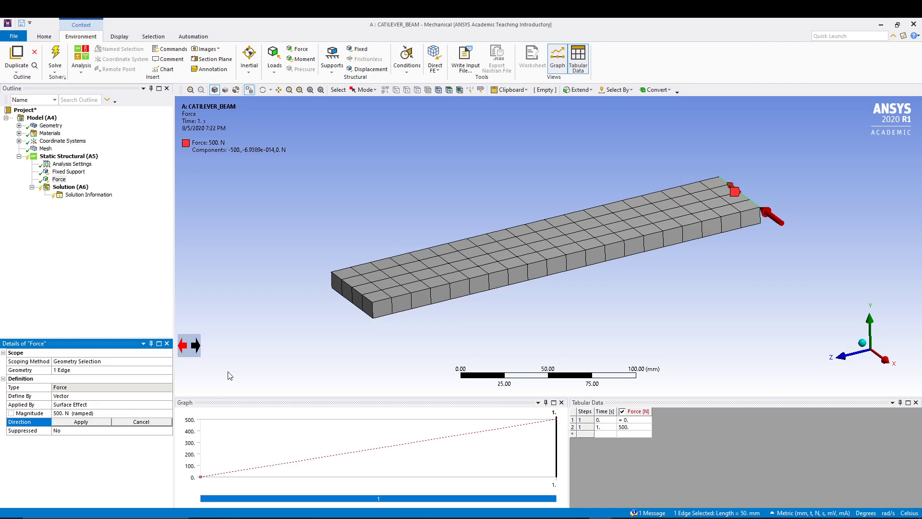
pyautogui.moveTo(799, 265)
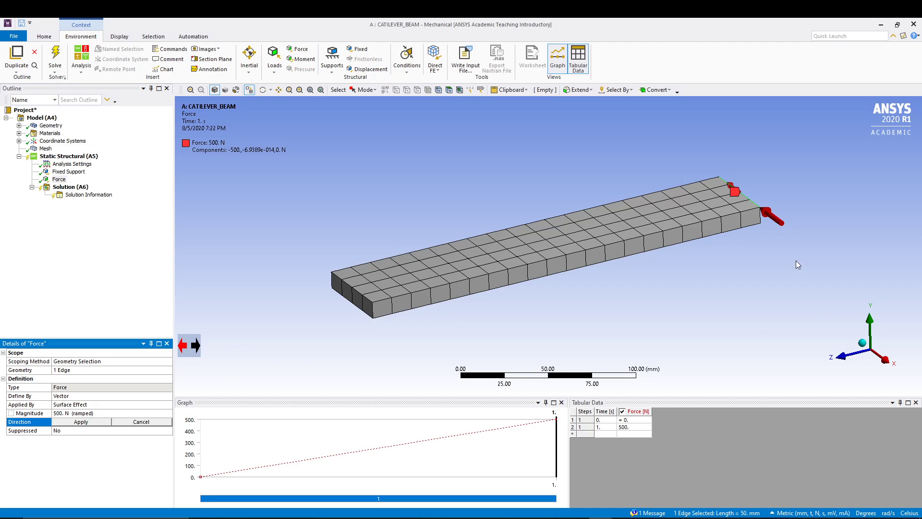
pyautogui.moveTo(763, 224)
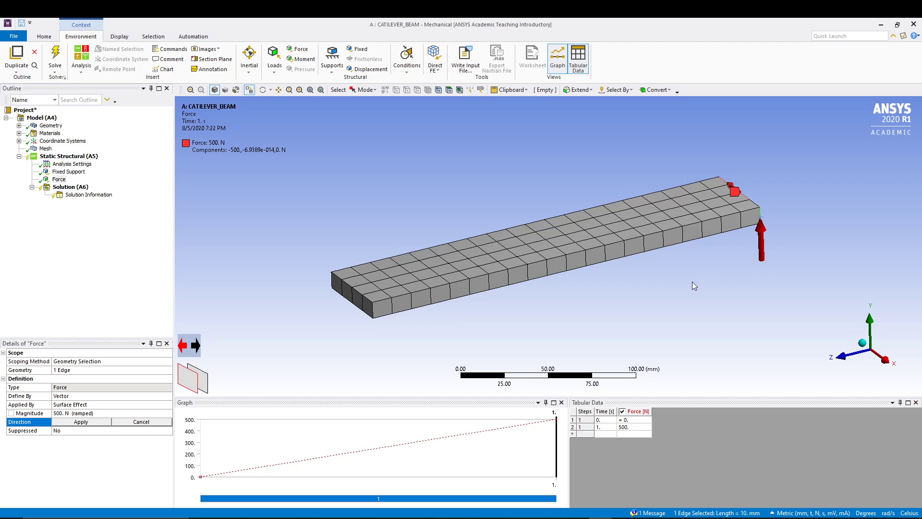
pyautogui.moveTo(232, 357)
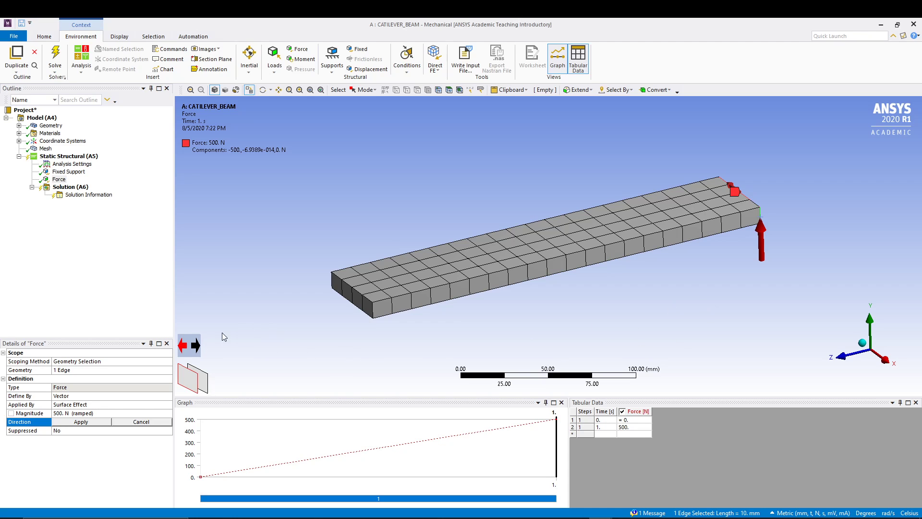
# - Define the force direction along a vertical edge and reverse it so it points downward
pyautogui.click(197, 345)
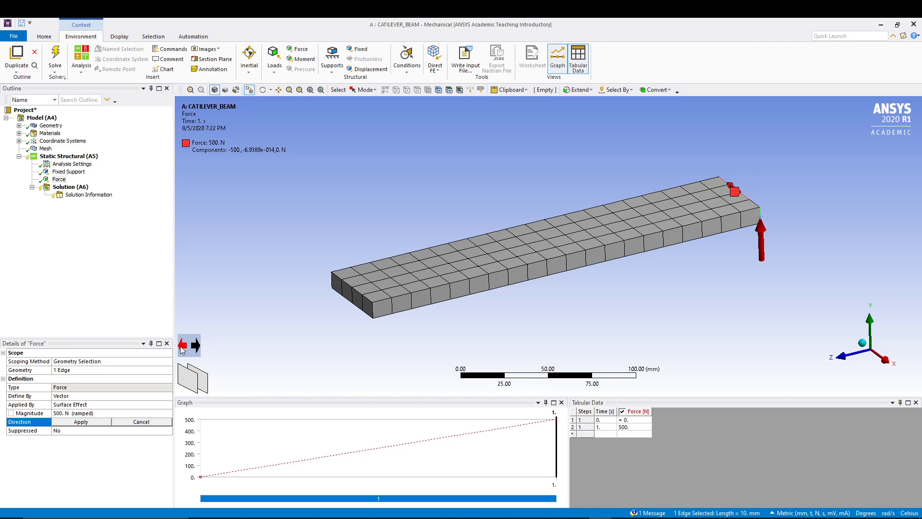
pyautogui.click(195, 345)
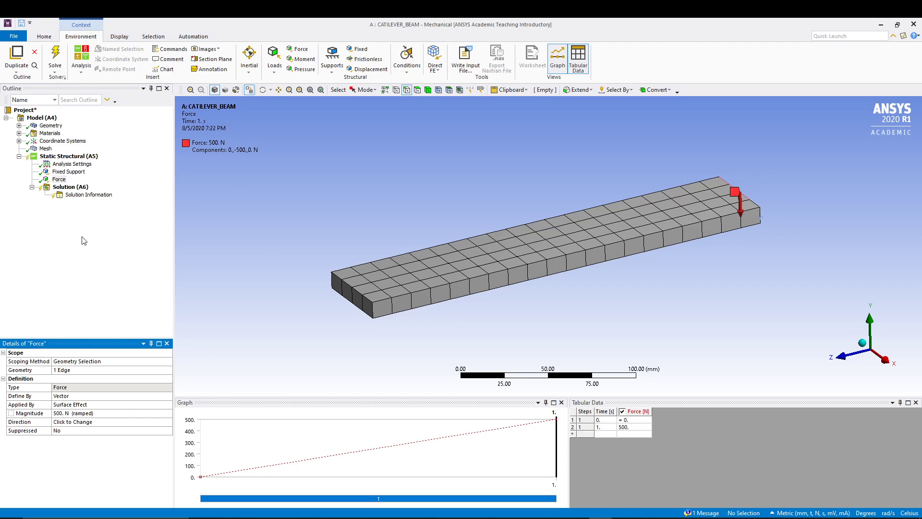
# - Insert Total Deformation and Directional Deformation results under Solution, the directional one on the X axis
pyautogui.rightClick(70, 187)
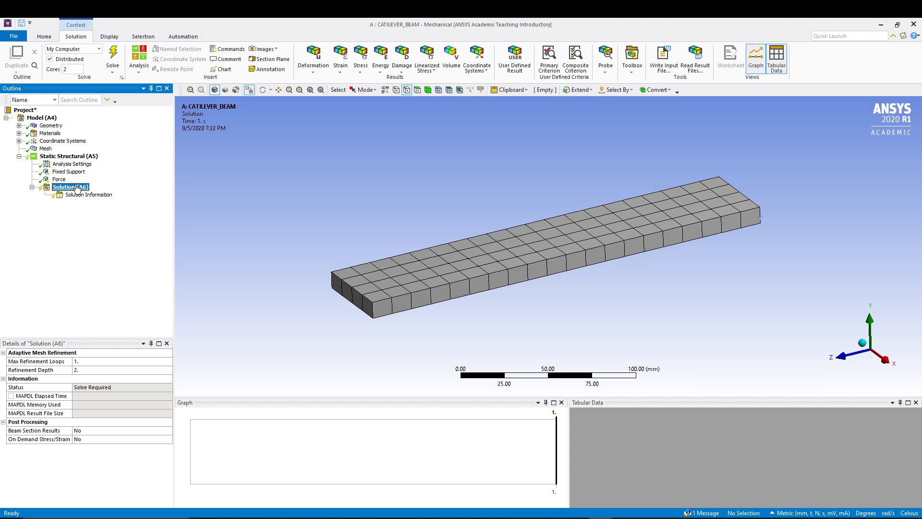
pyautogui.rightClick(64, 188)
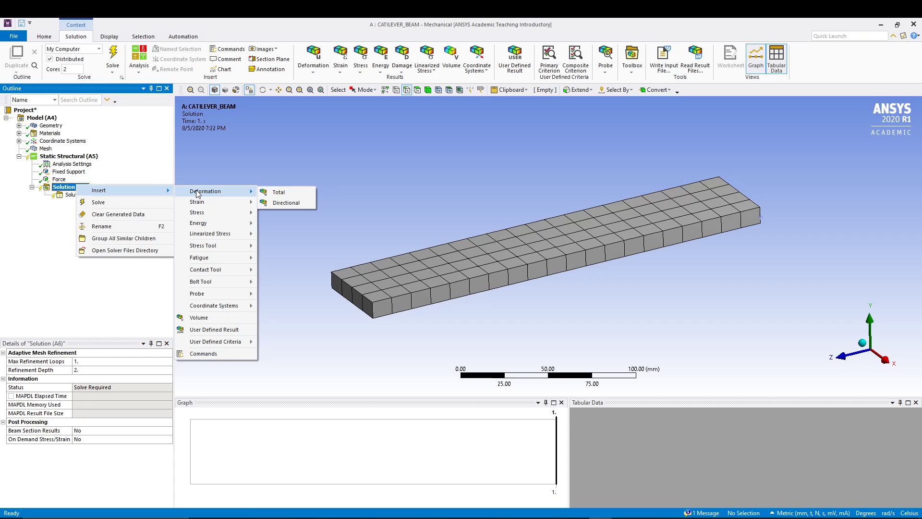
pyautogui.click(278, 193)
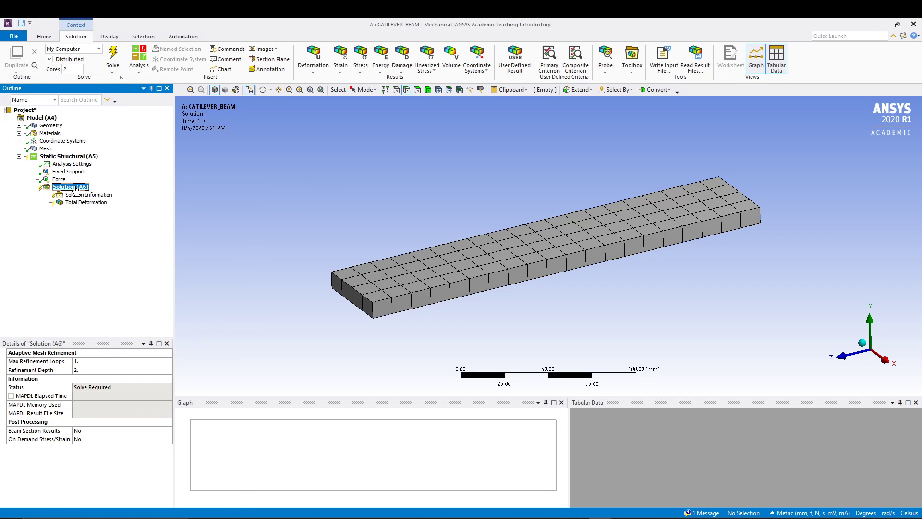
pyautogui.rightClick(63, 186)
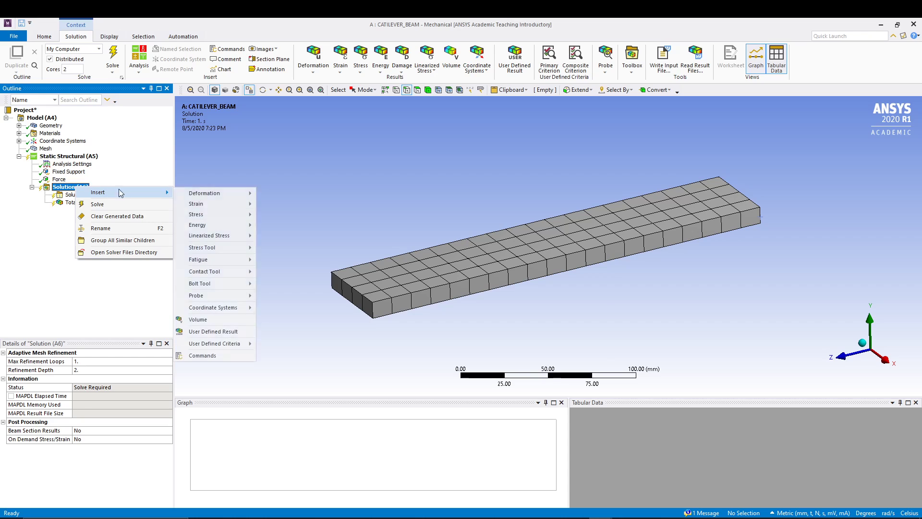
pyautogui.click(204, 193)
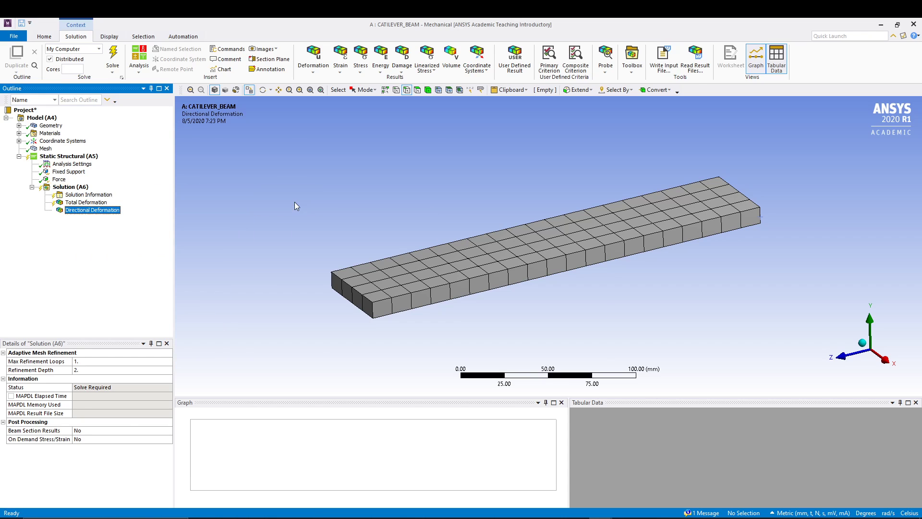
pyautogui.click(92, 210)
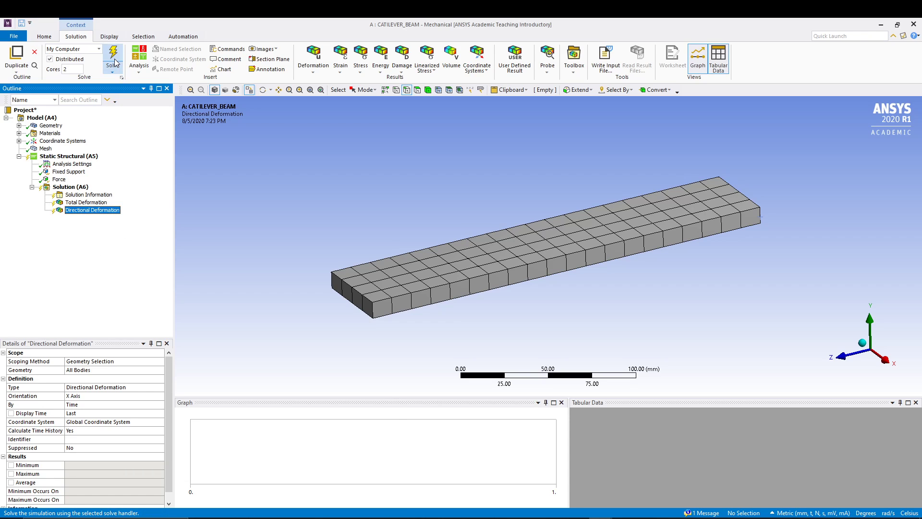
# - Solve the beam so the X-direction deformation contour appears, peaking near 0.0042 mm
pyautogui.click(113, 56)
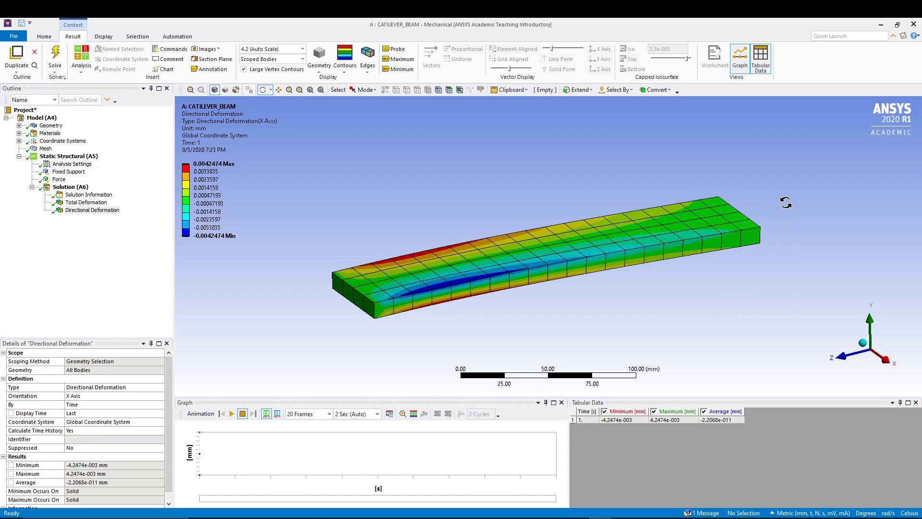
pyautogui.moveTo(384, 345)
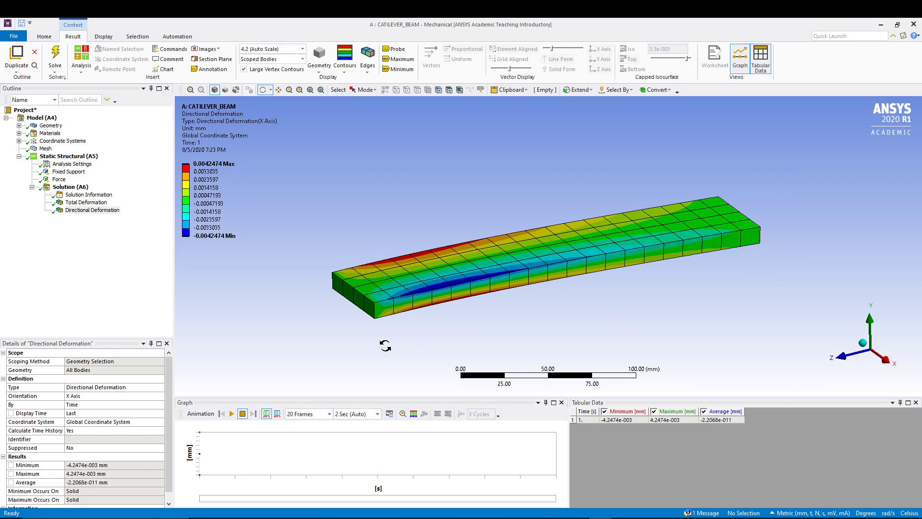
pyautogui.moveTo(85, 301)
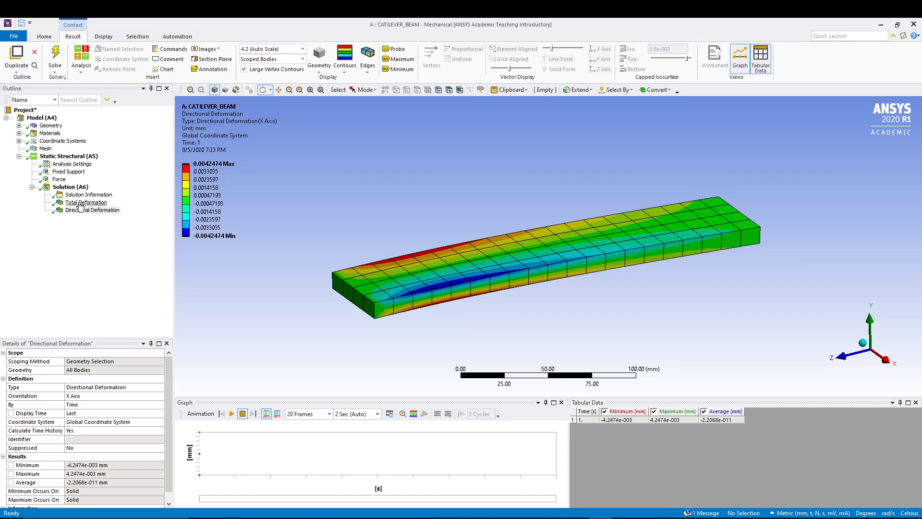
# - Set the Directional Deformation orientation to Y Axis and re-solve the beam
pyautogui.click(92, 210)
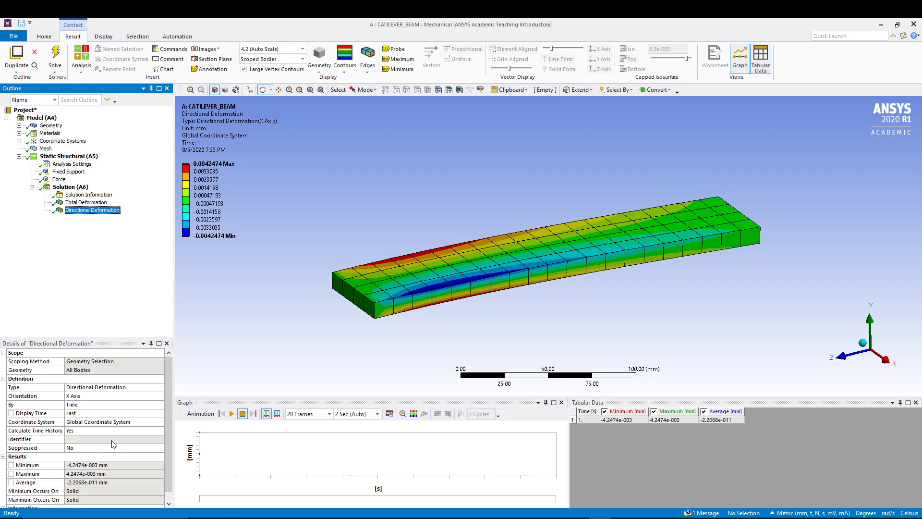
pyautogui.moveTo(47, 400)
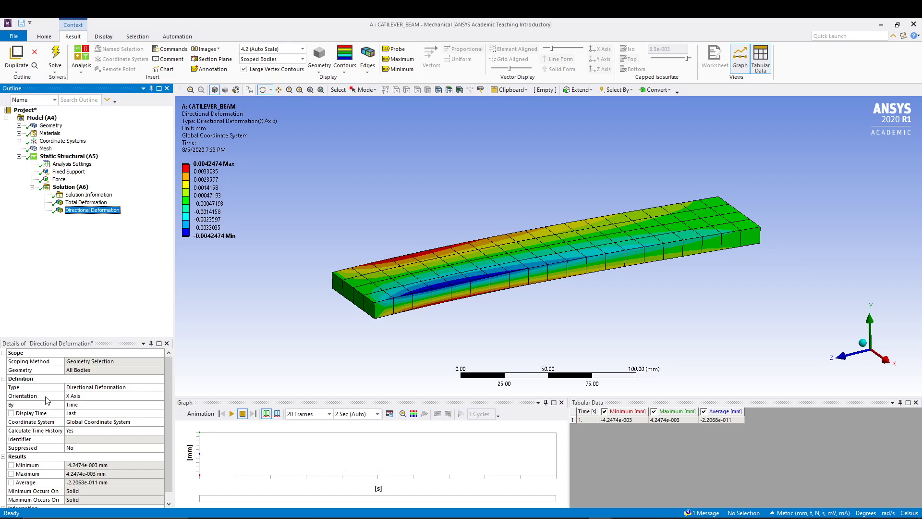
pyautogui.moveTo(74, 405)
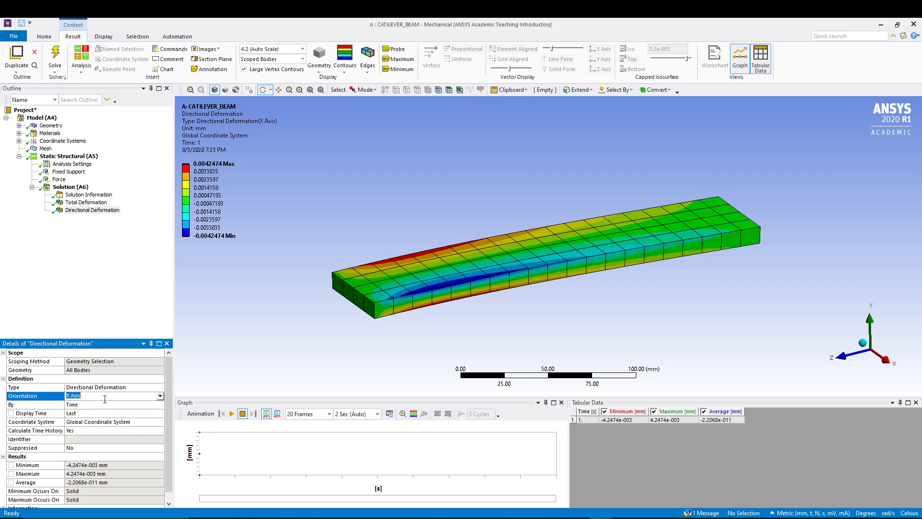
pyautogui.click(159, 395)
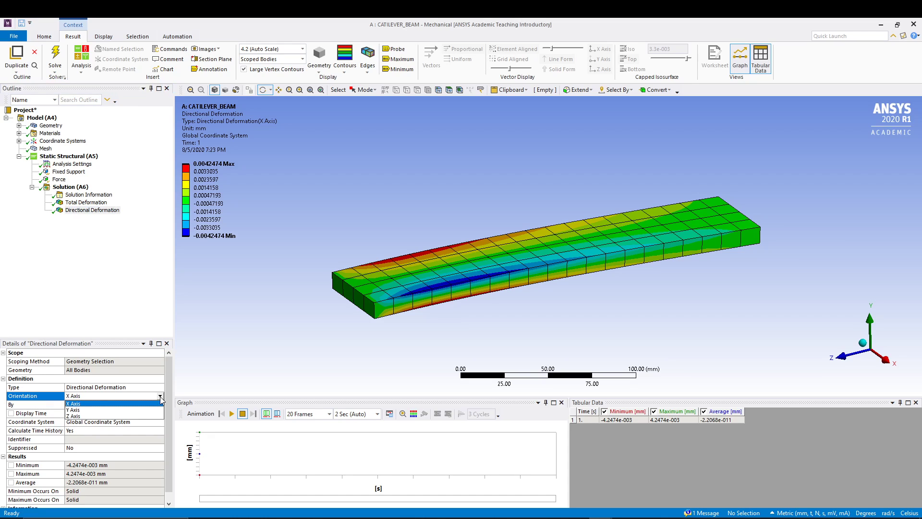
pyautogui.click(73, 403)
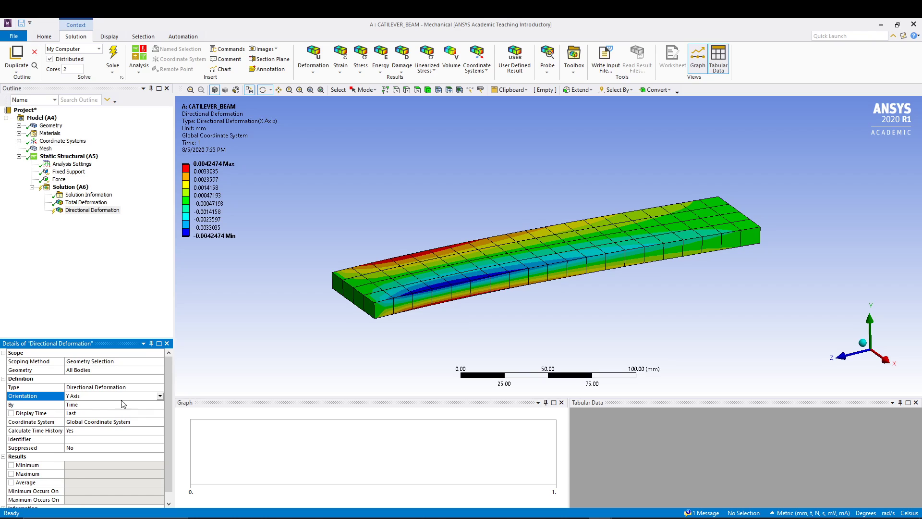
pyautogui.rightClick(70, 186)
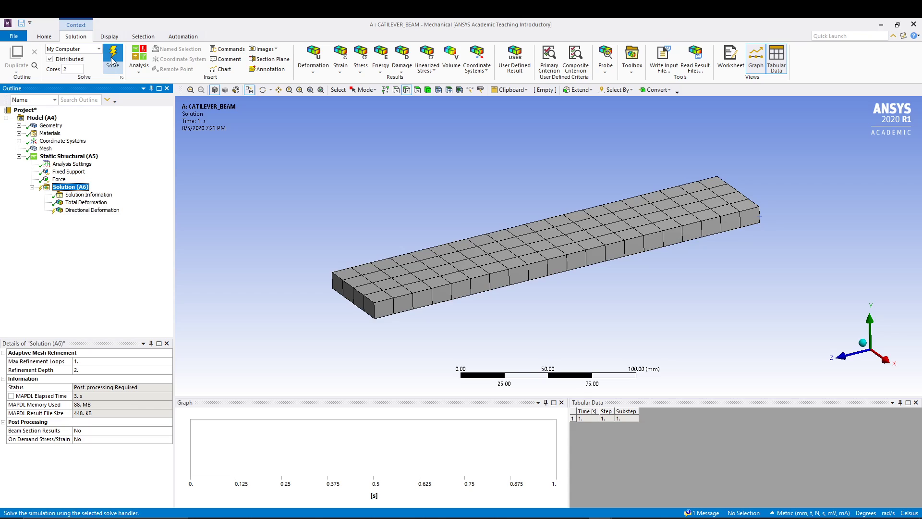
pyautogui.click(112, 55)
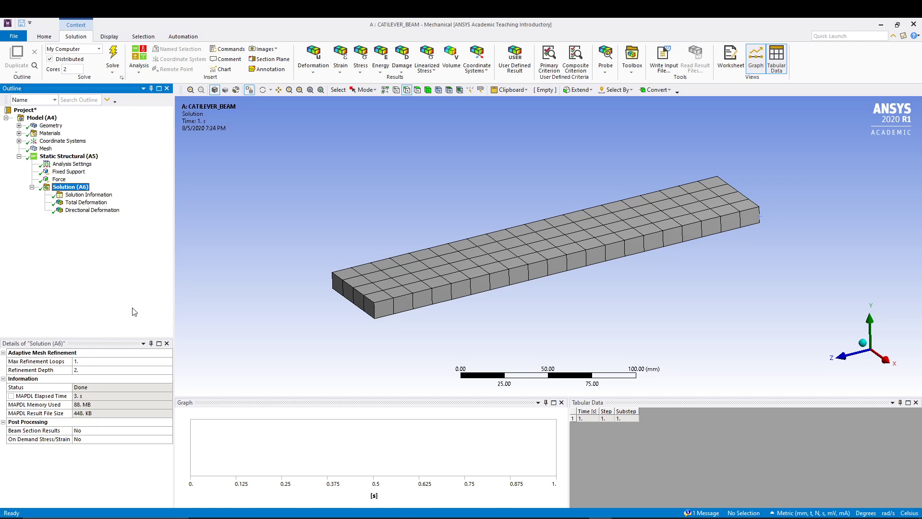
pyautogui.moveTo(144, 213)
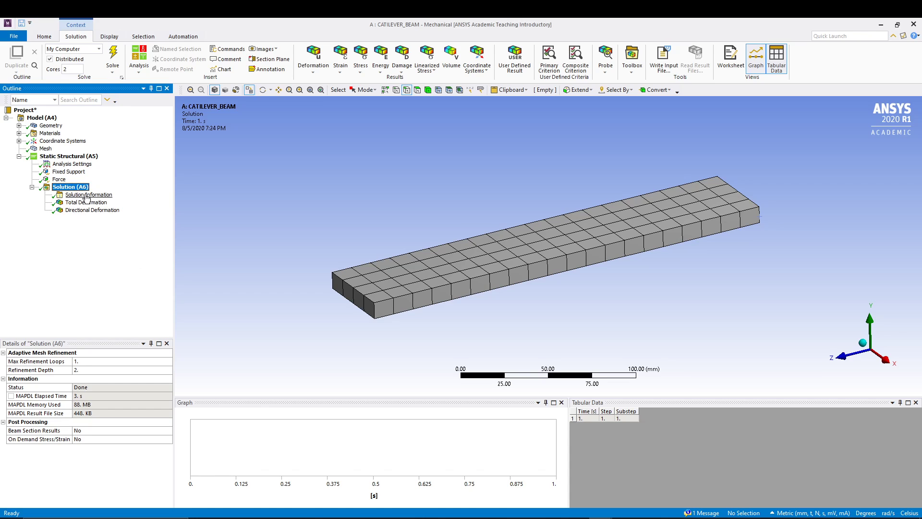
# - Review the Y-direction deformation (min -3.0589 mm), then display Total Deformation peaking at 3.0603 mm
pyautogui.click(87, 202)
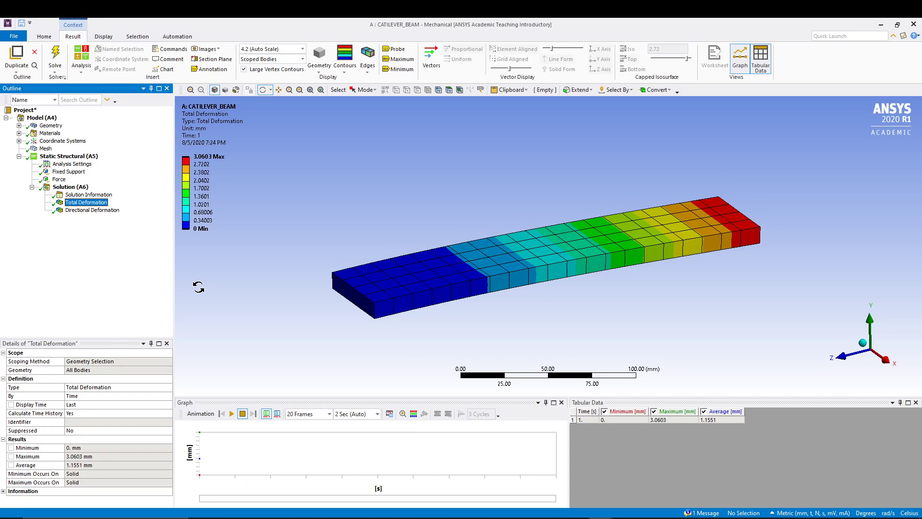
pyautogui.moveTo(245, 297)
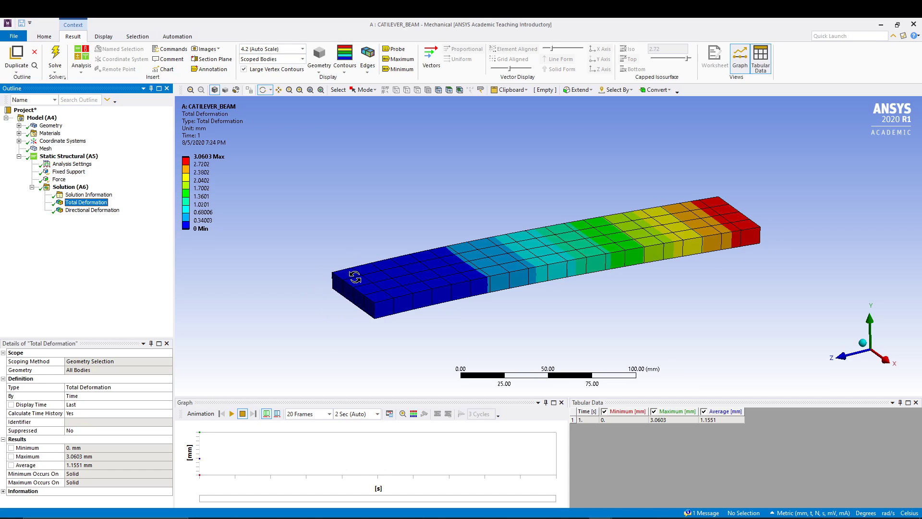
pyautogui.moveTo(753, 220)
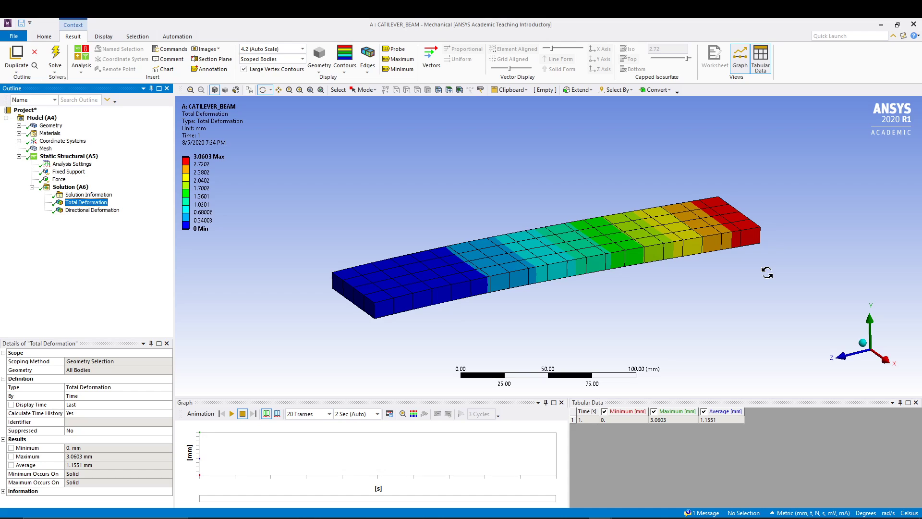
pyautogui.click(92, 211)
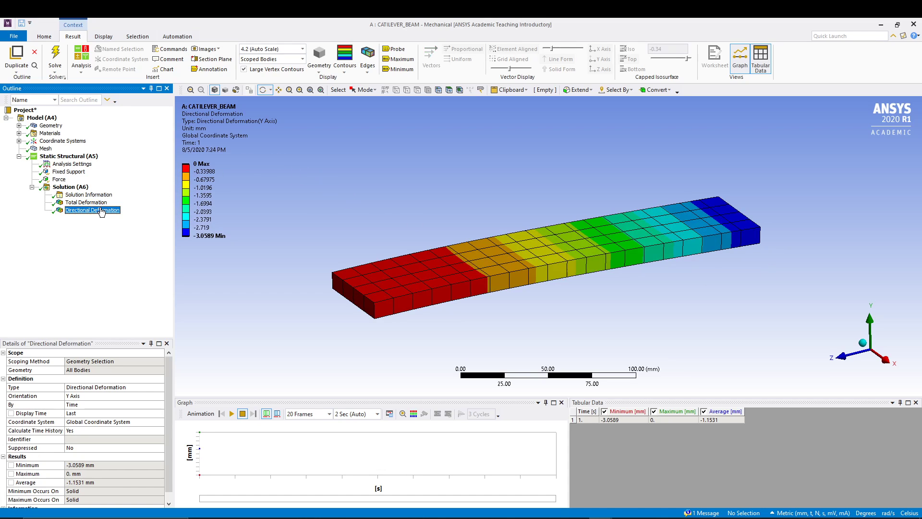
pyautogui.click(92, 211)
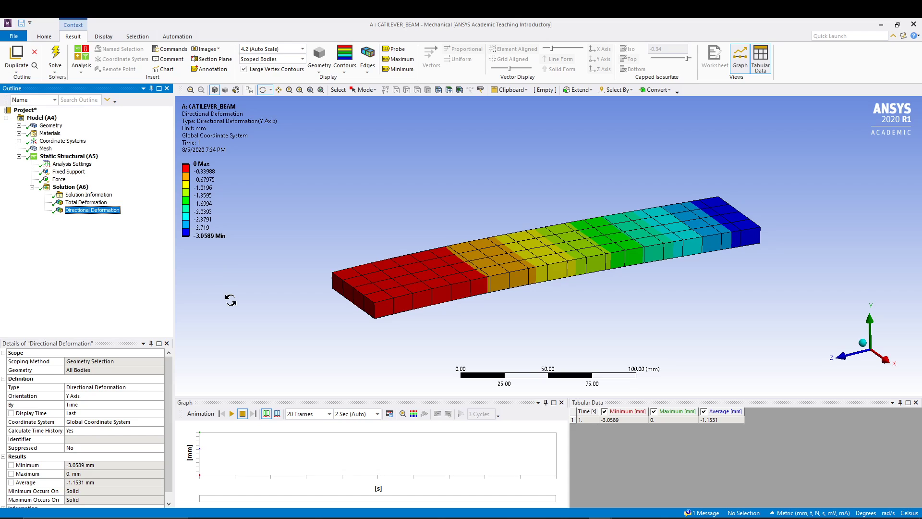
pyautogui.moveTo(148, 278)
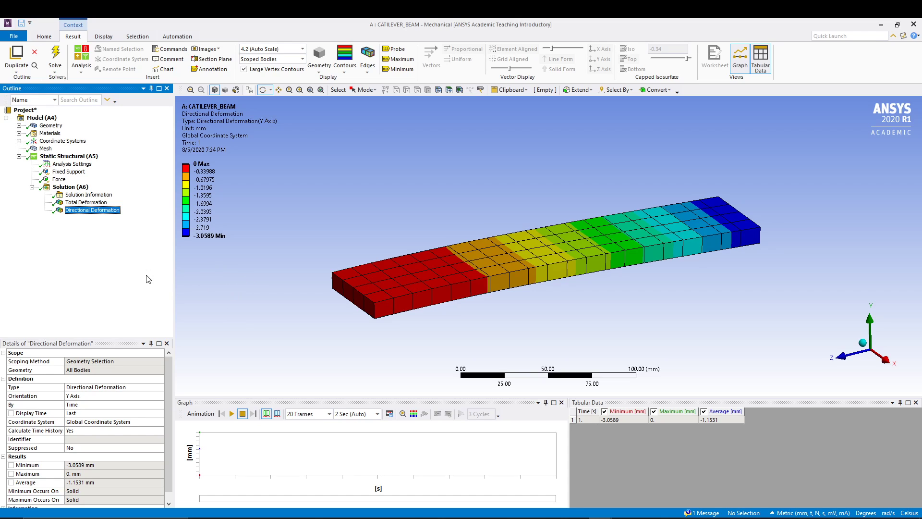
pyautogui.click(86, 201)
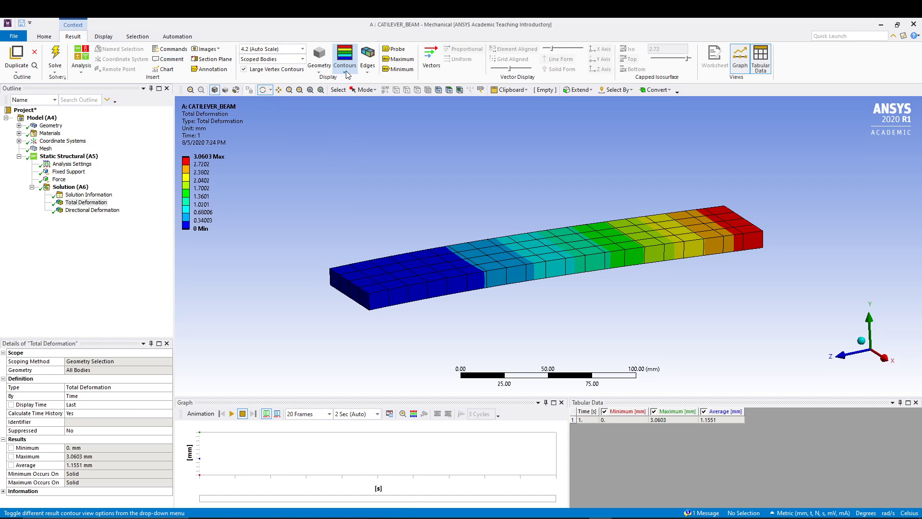
# - Show the undeformed wireframe over the total deformation and switch to the Front view
pyautogui.click(345, 57)
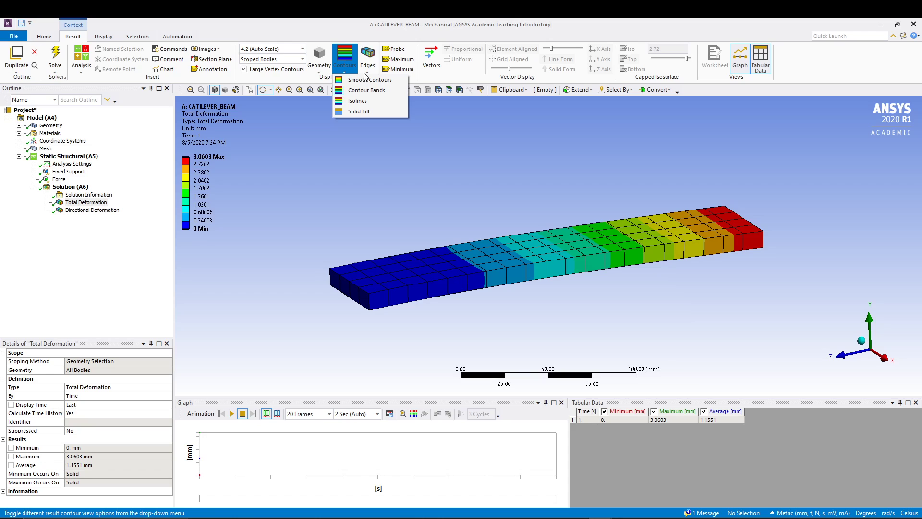
pyautogui.click(368, 56)
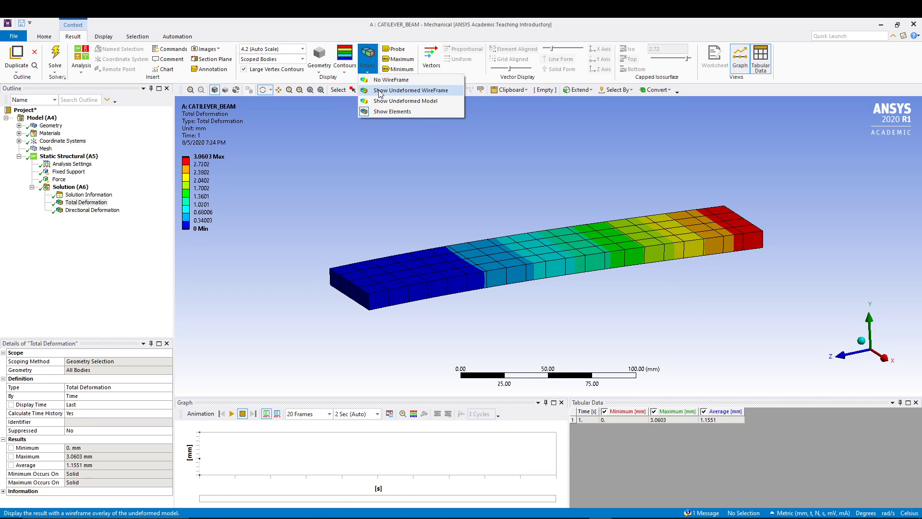
pyautogui.click(412, 90)
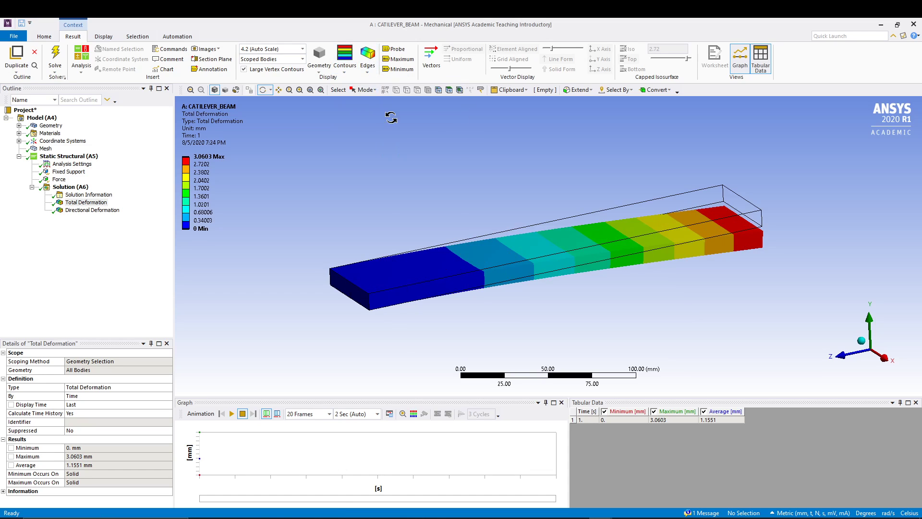
pyautogui.moveTo(307, 172)
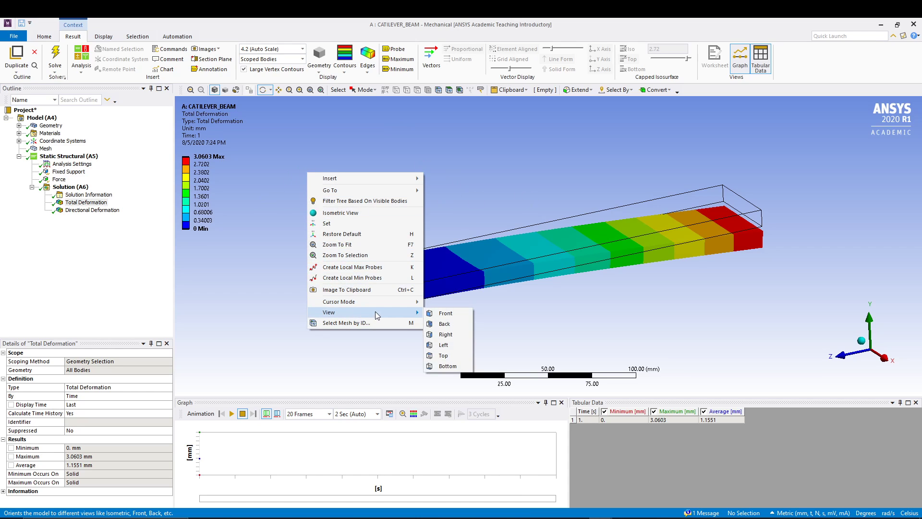
pyautogui.click(445, 313)
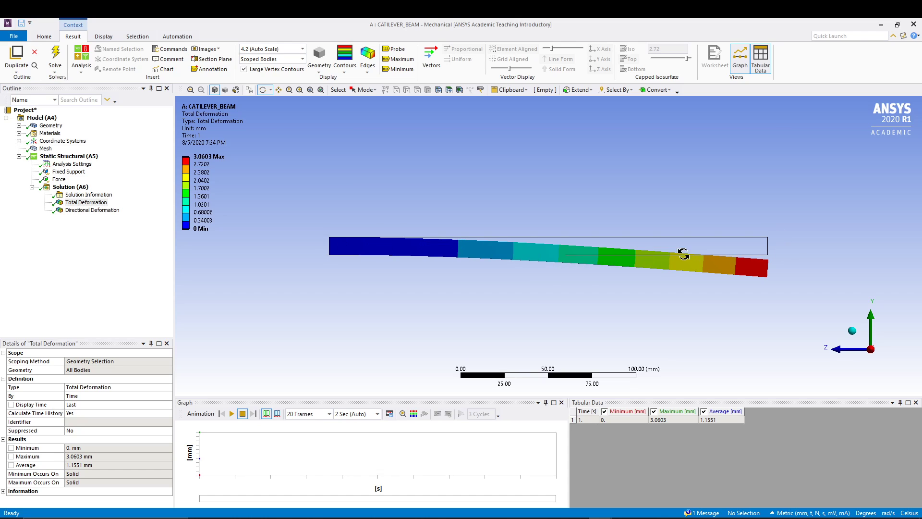
pyautogui.moveTo(779, 253)
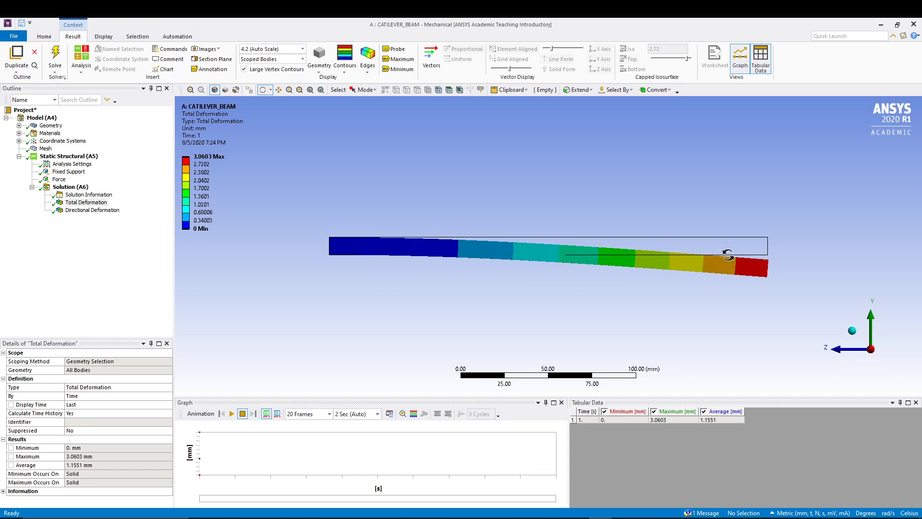
pyautogui.moveTo(374, 209)
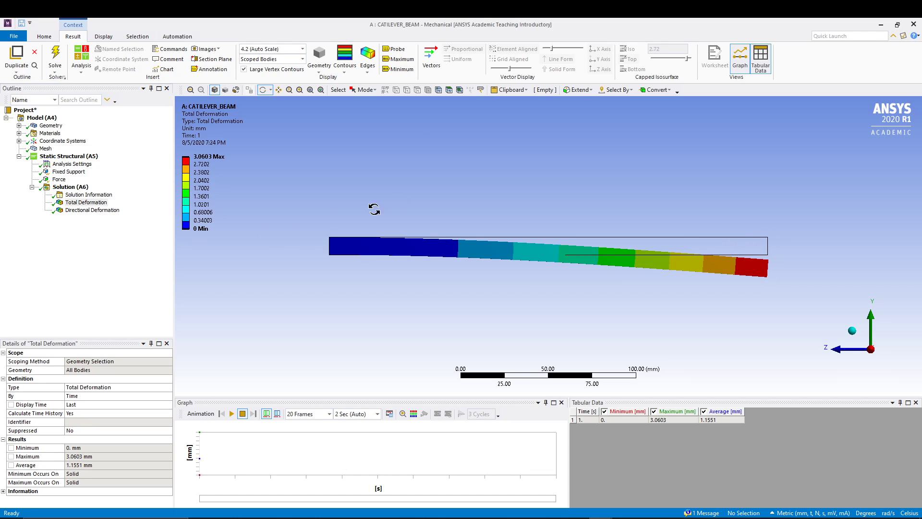
# - Switch the overlay from undeformed wireframe to the translucent Show Undeformed Model
pyautogui.click(367, 55)
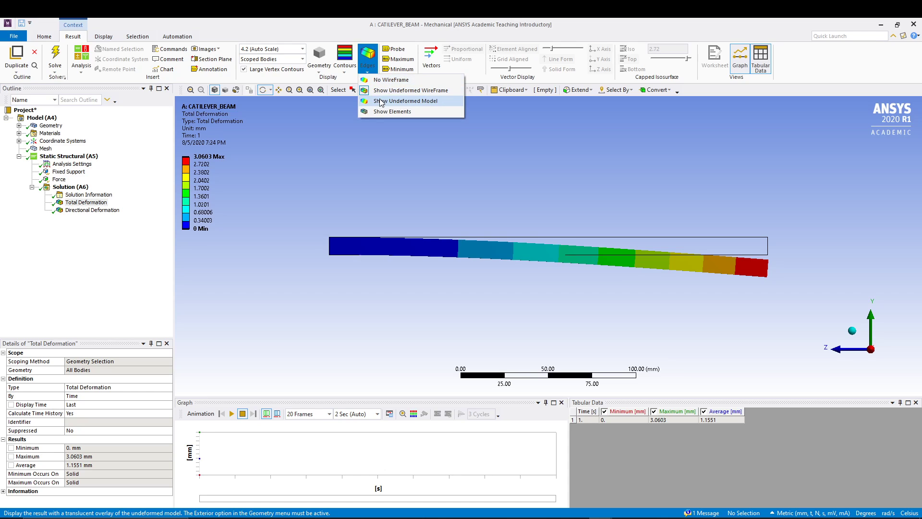
pyautogui.click(406, 101)
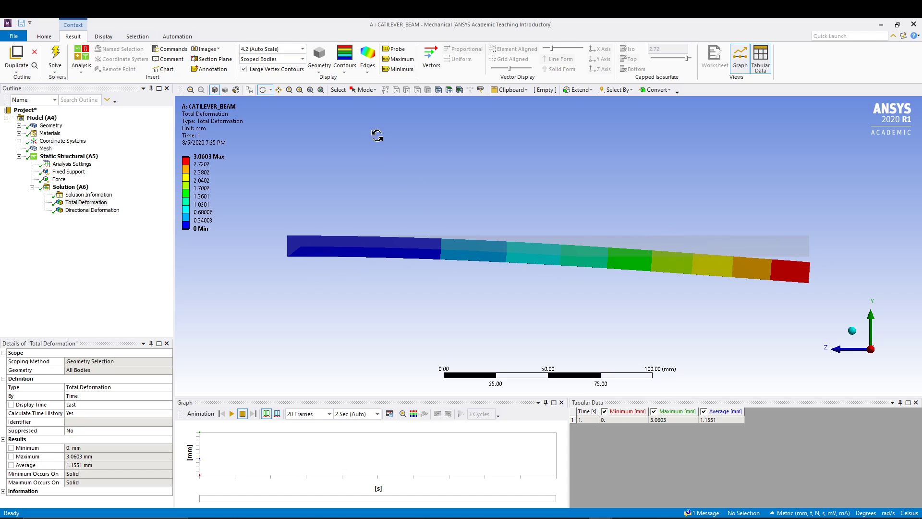
pyautogui.moveTo(398, 58)
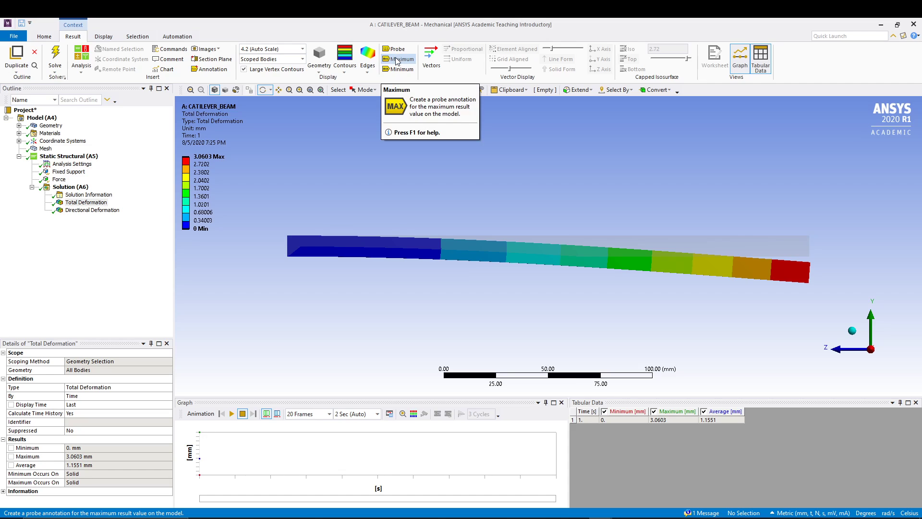
# - Label the maximum and minimum deformation and probe values along the bent end of the beam
pyautogui.click(399, 58)
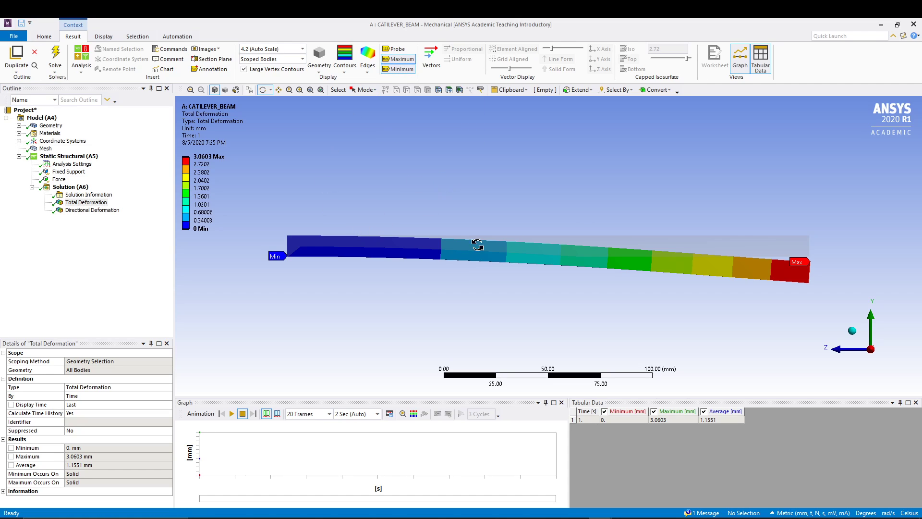
pyautogui.moveTo(553, 172)
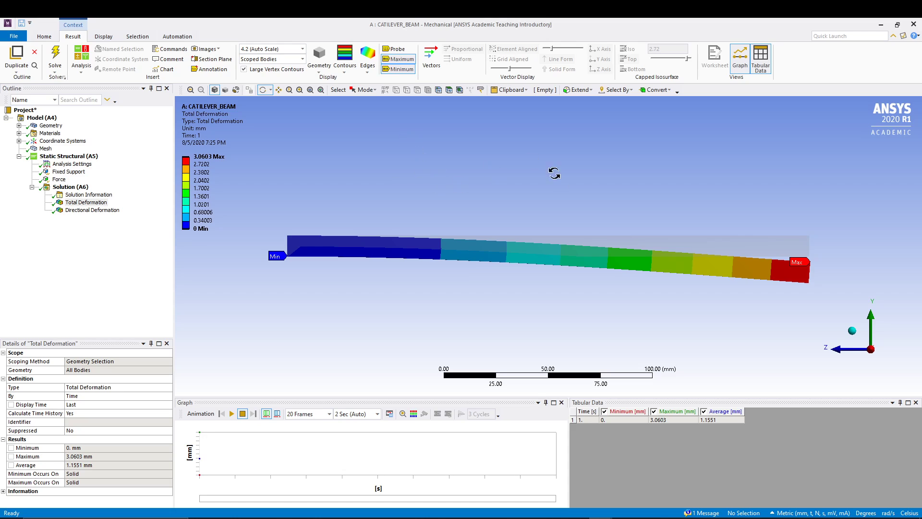
pyautogui.moveTo(481, 109)
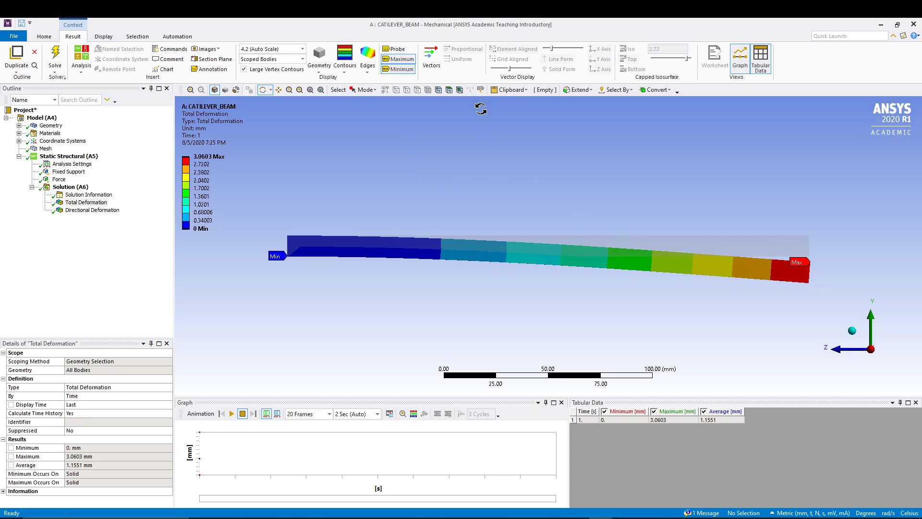
pyautogui.moveTo(393, 49)
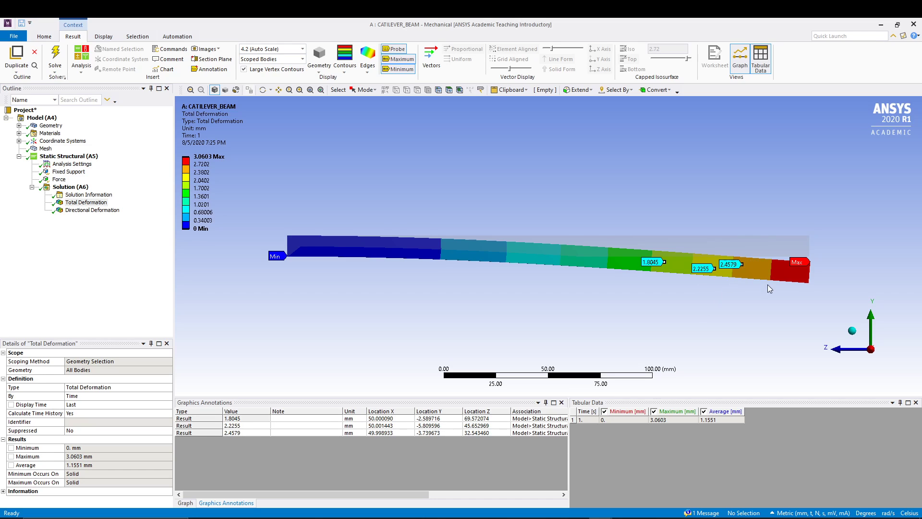
pyautogui.click(768, 274)
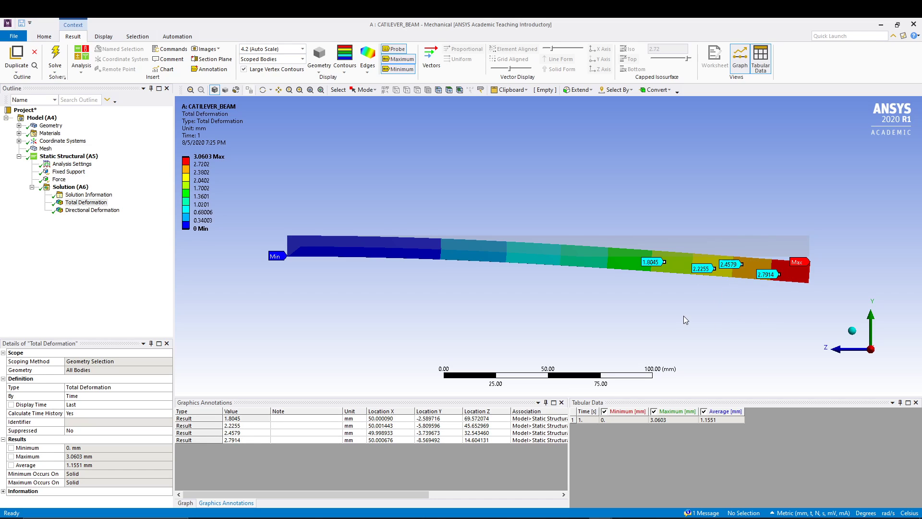
pyautogui.moveTo(672, 310)
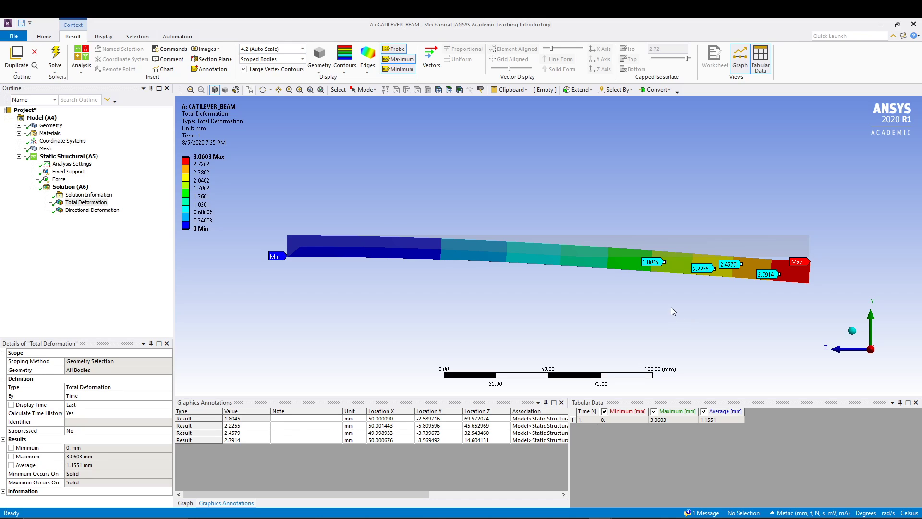